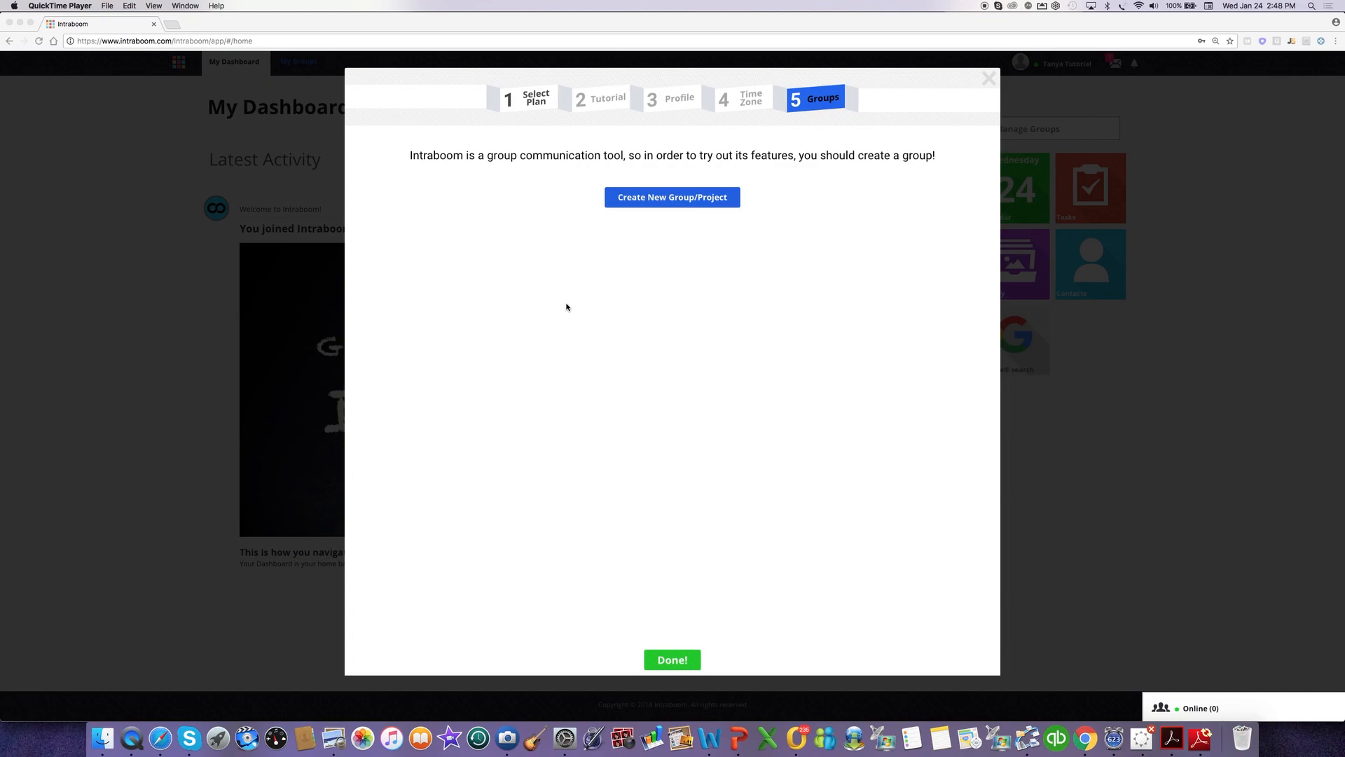
{"action": "mouse_move", "coordinate": [749, 110]}
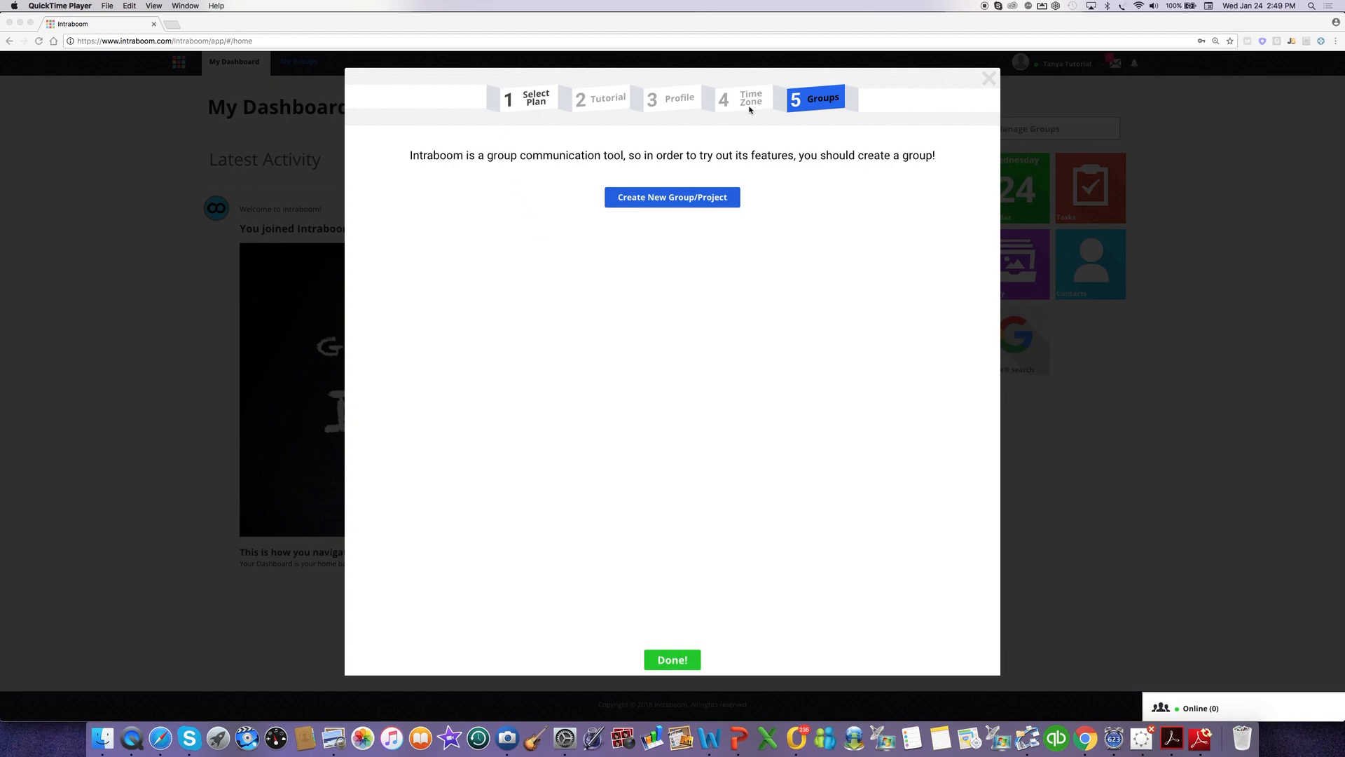
{"action": "mouse_move", "coordinate": [824, 78]}
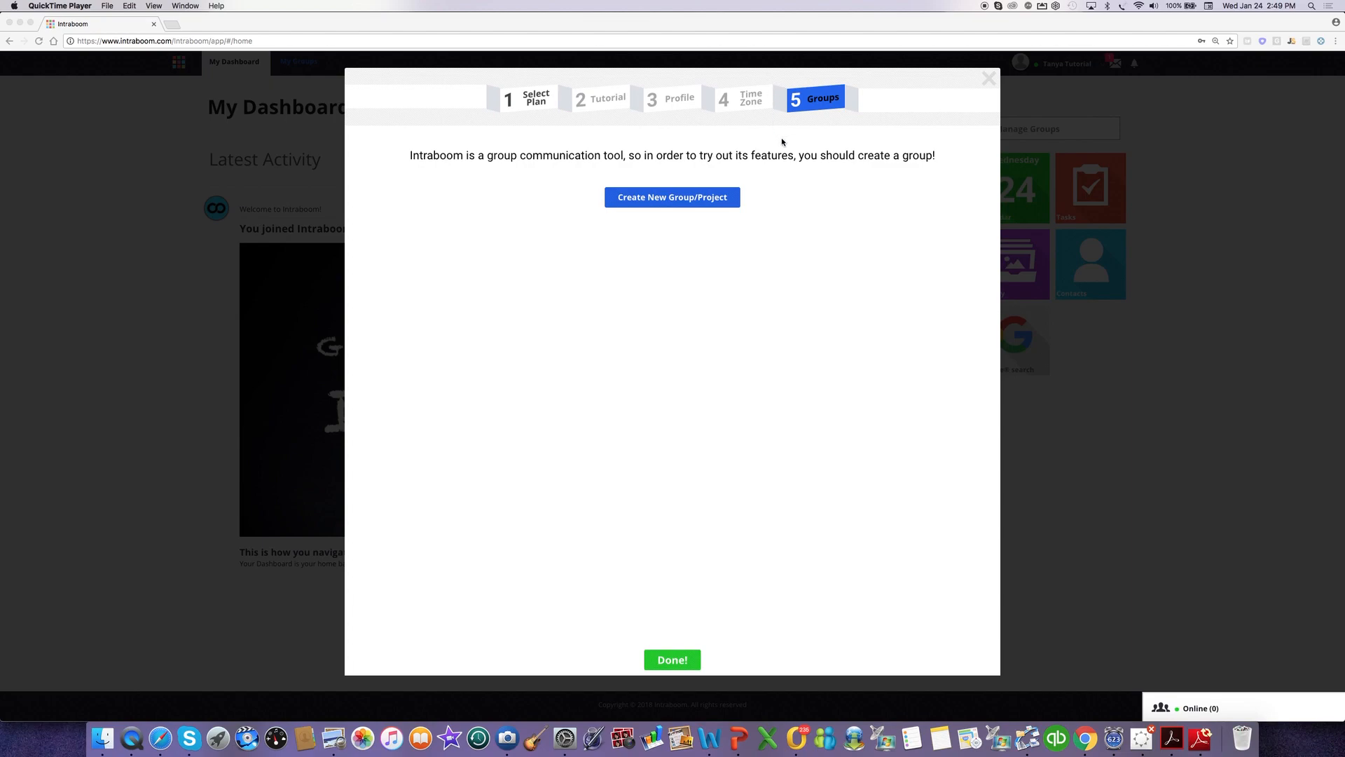
{"action": "mouse_move", "coordinate": [783, 146]}
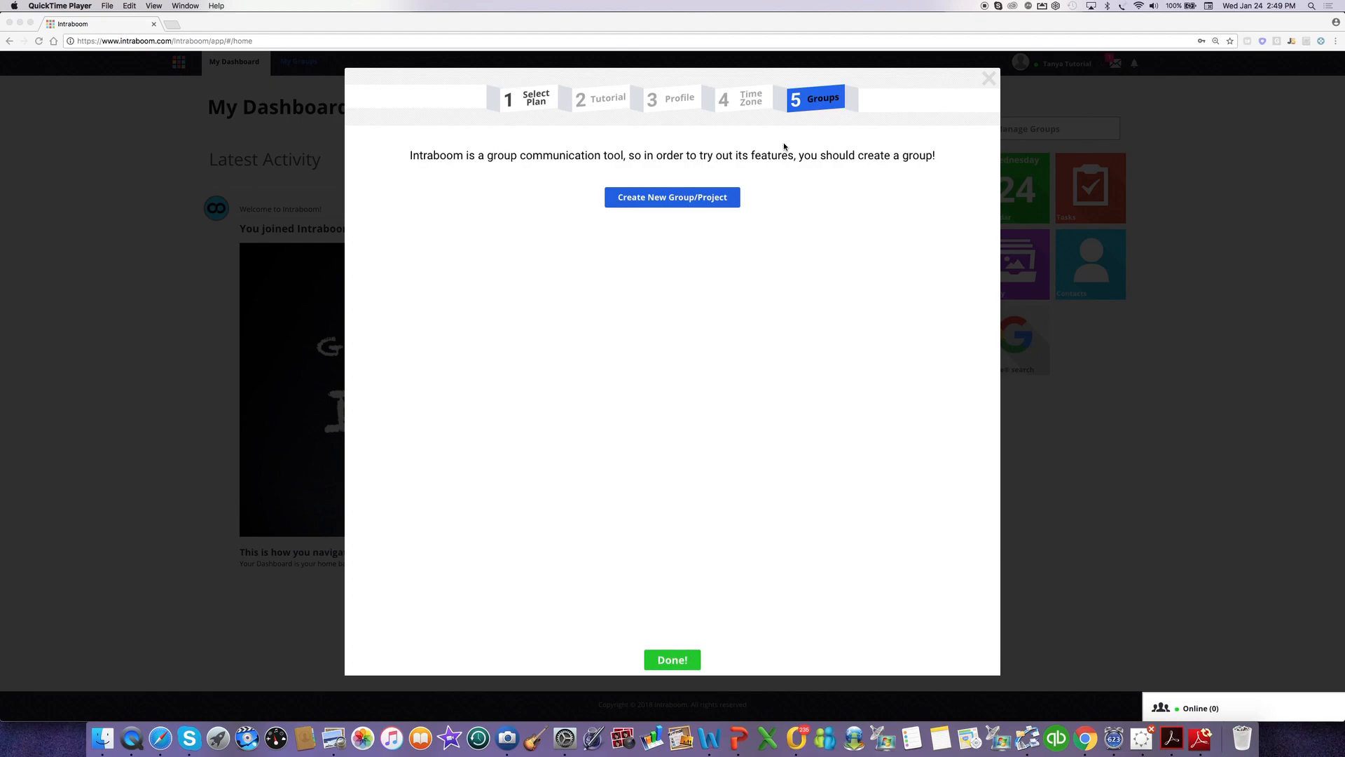
{"action": "mouse_move", "coordinate": [751, 350]}
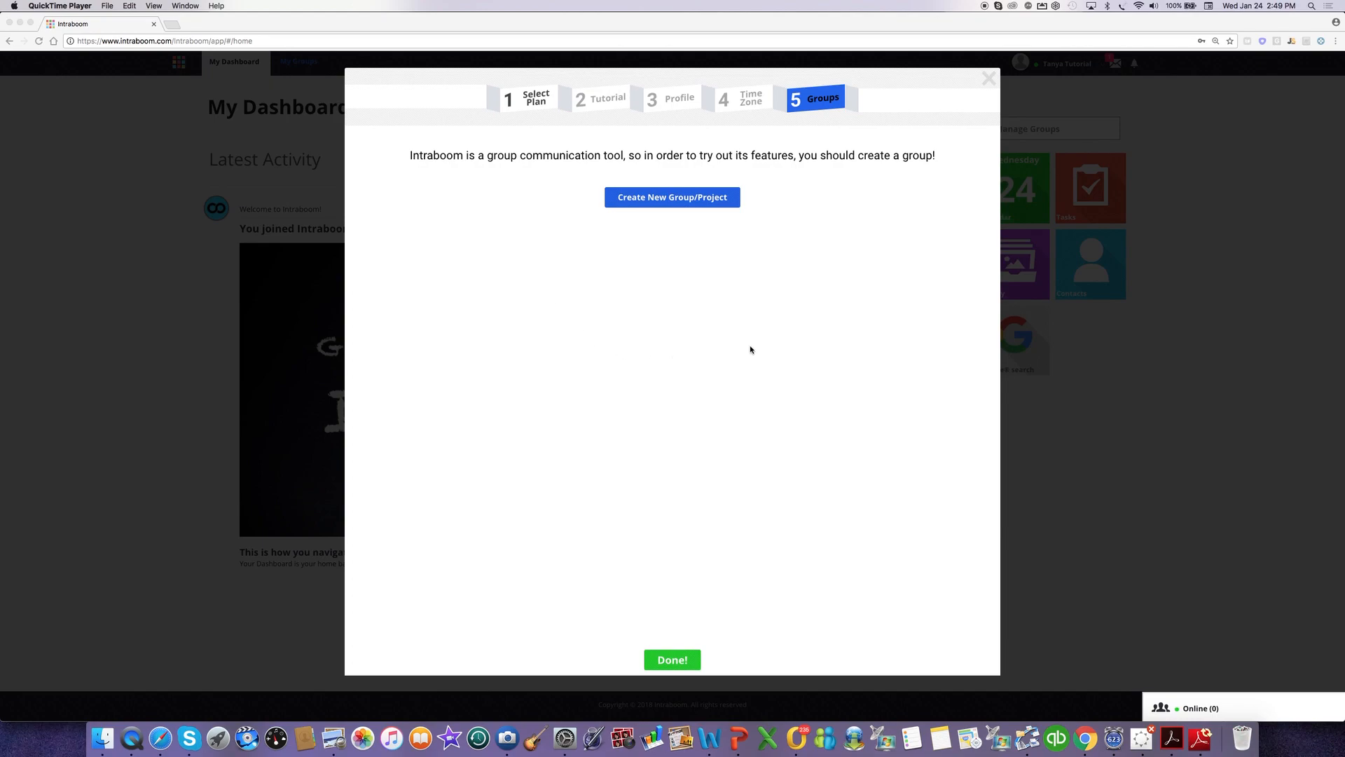
{"action": "mouse_move", "coordinate": [738, 414]}
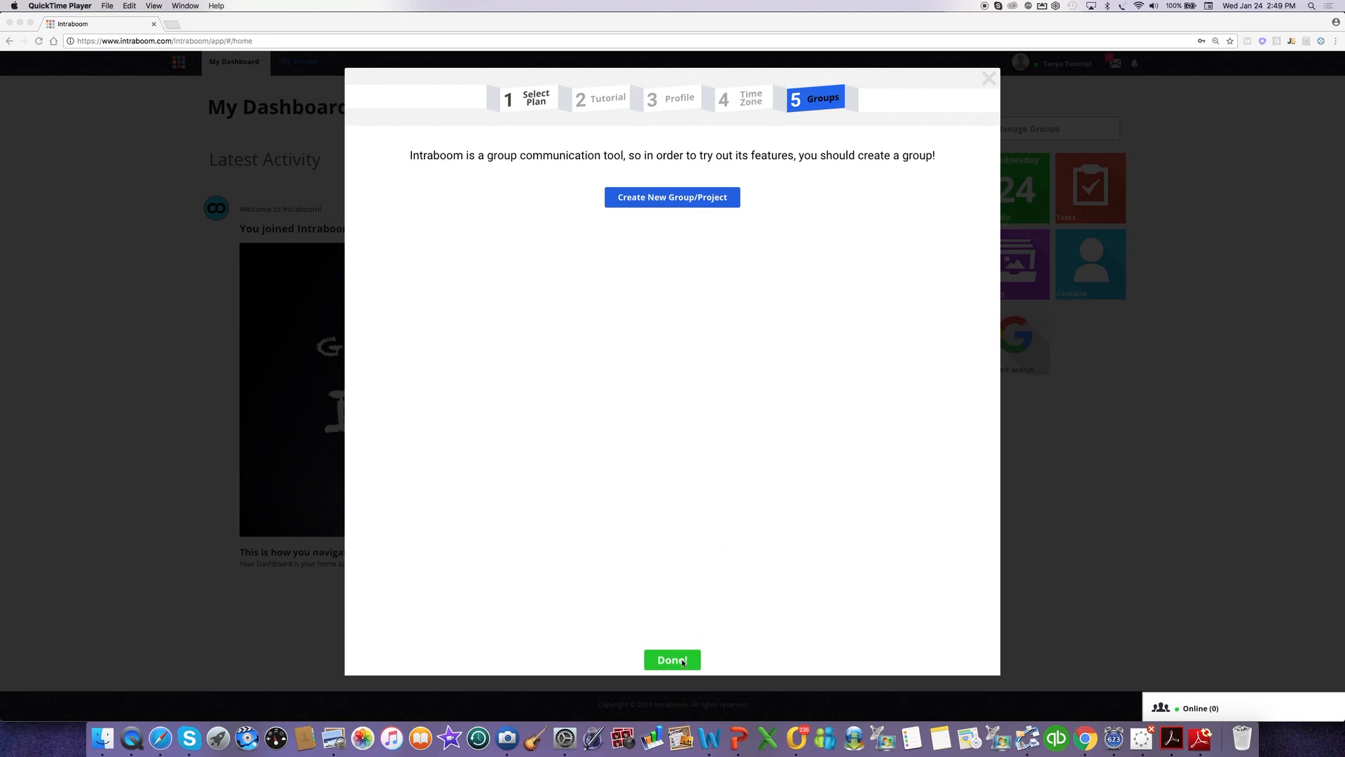
Finish the setup wizard and go to the account page's Groups/Projects section.
{"action": "left_click", "coordinate": [671, 660]}
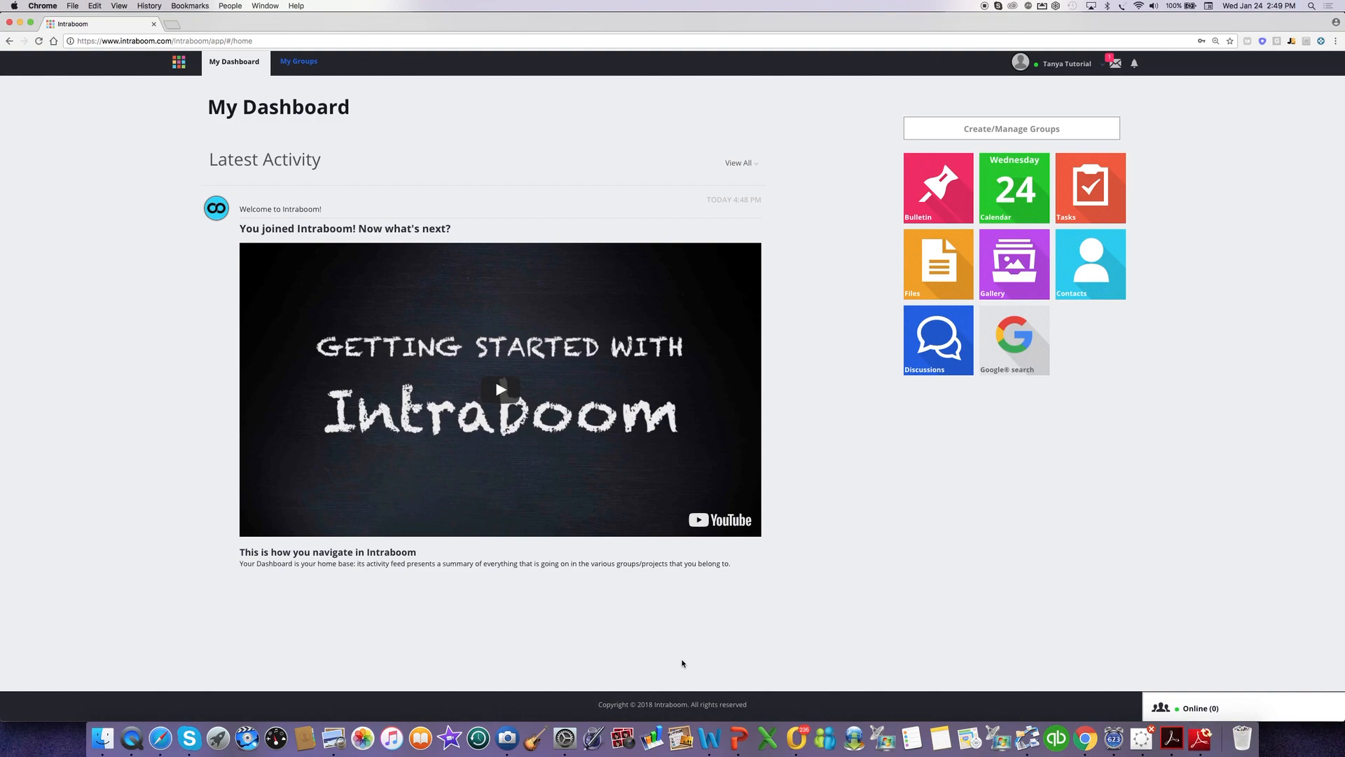
{"action": "mouse_move", "coordinate": [686, 650]}
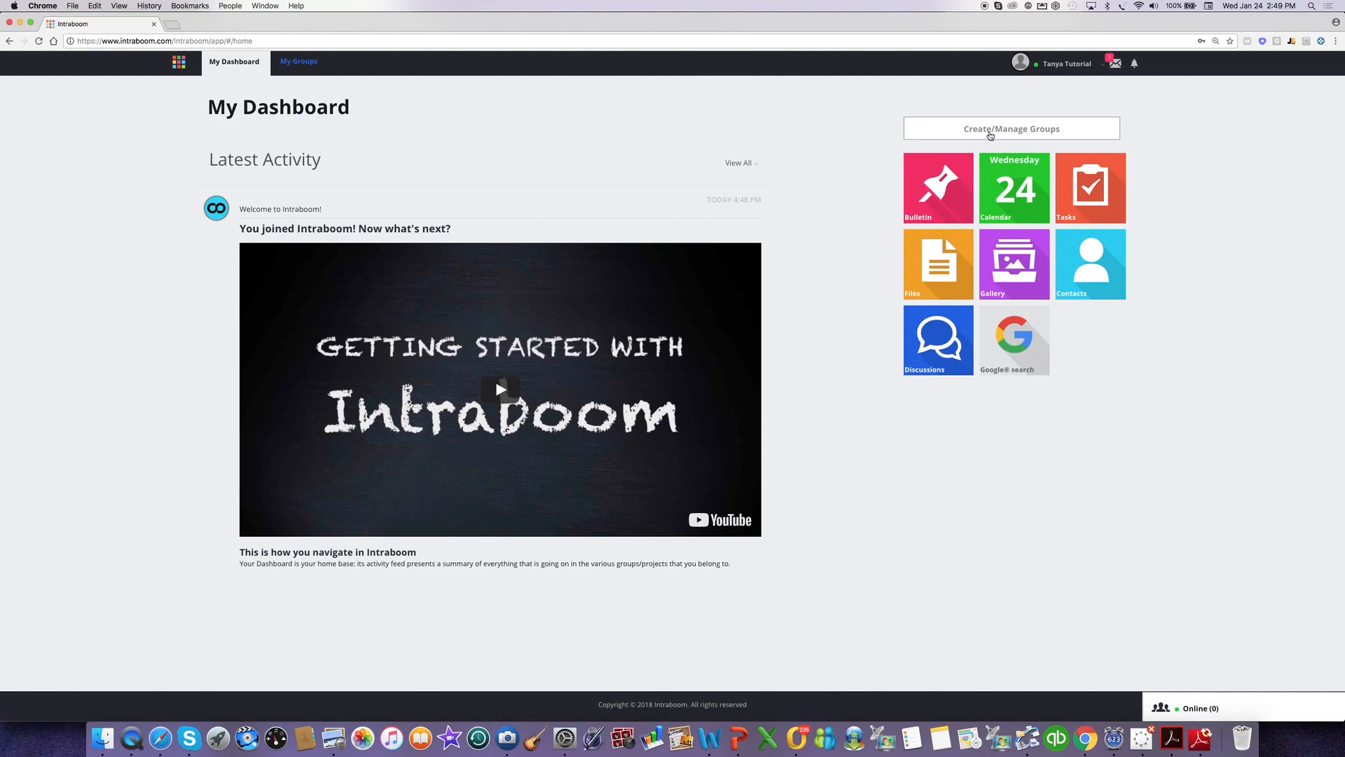
{"action": "mouse_move", "coordinate": [1006, 134]}
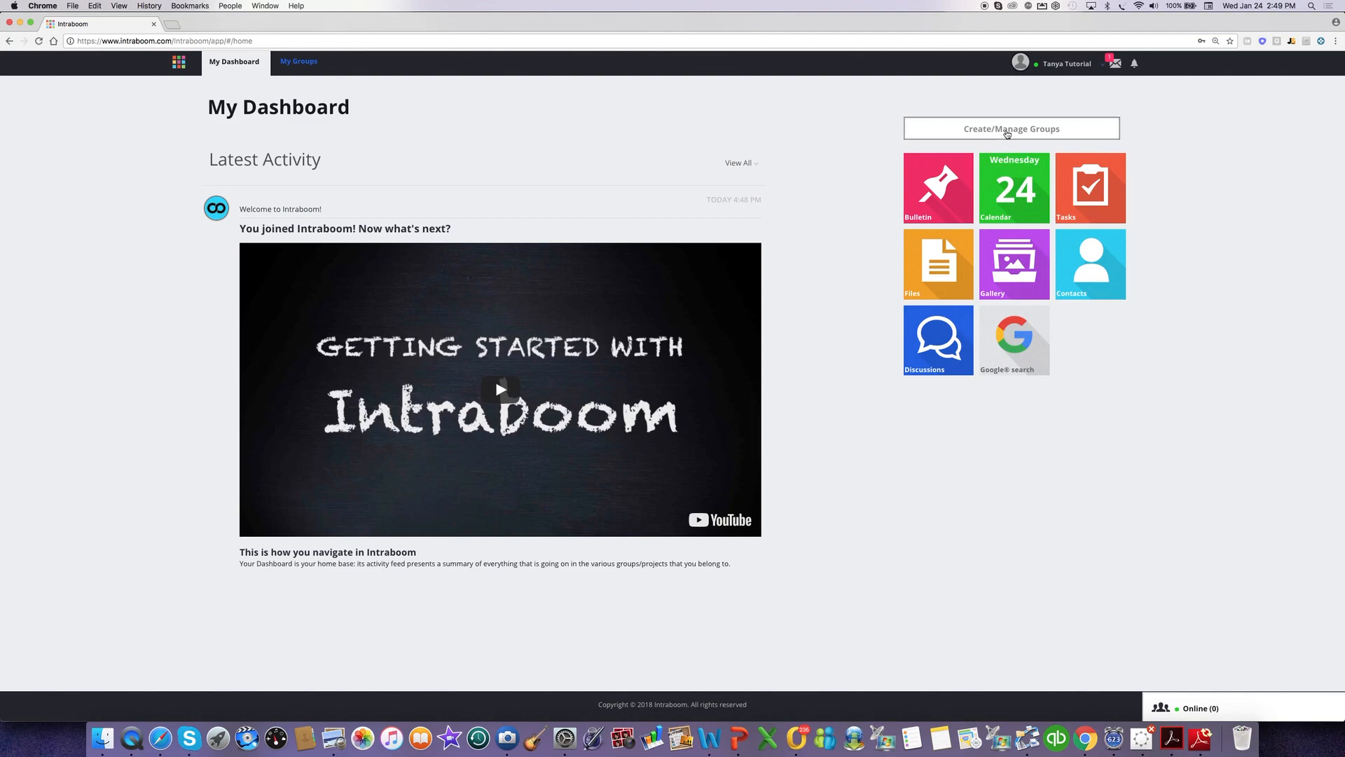
{"action": "left_click", "coordinate": [1010, 128]}
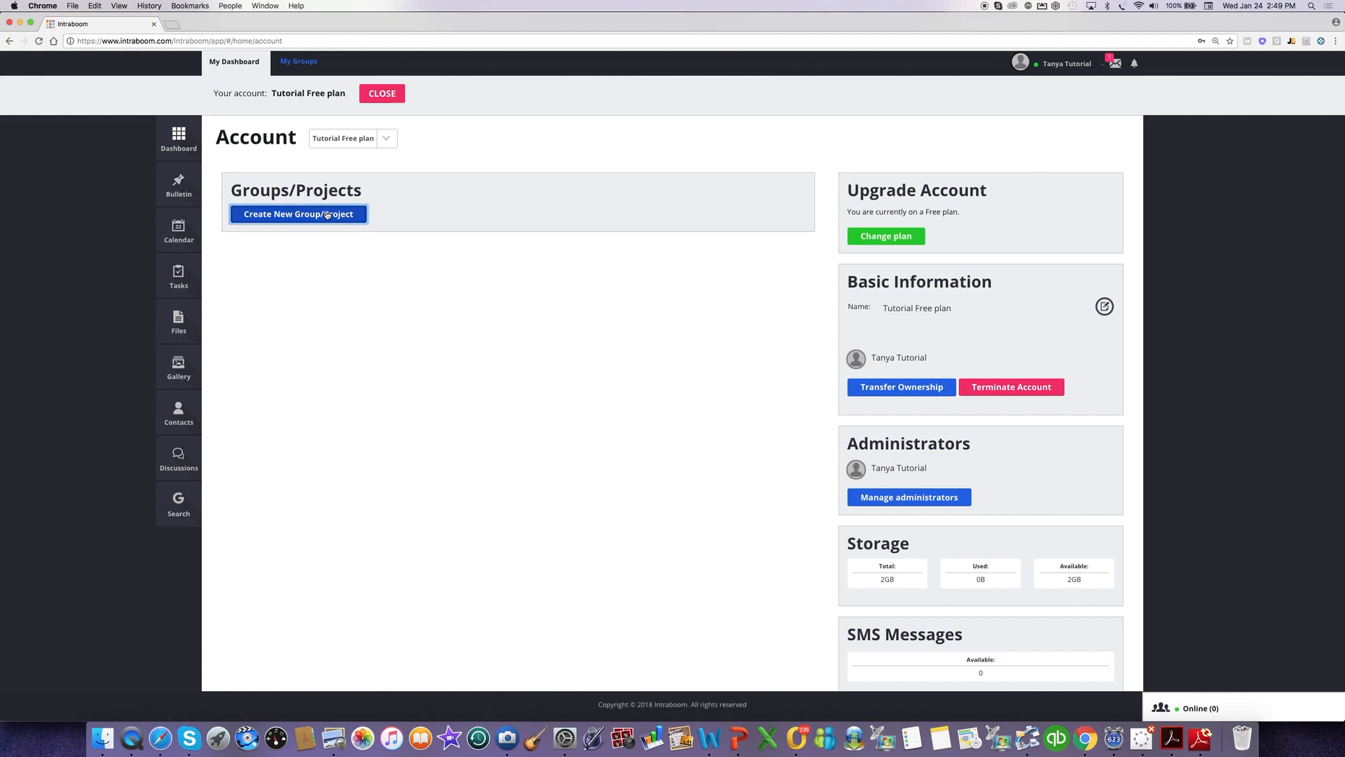
Start a new group/project on the Tutorial Free plan account.
{"action": "left_click", "coordinate": [299, 214]}
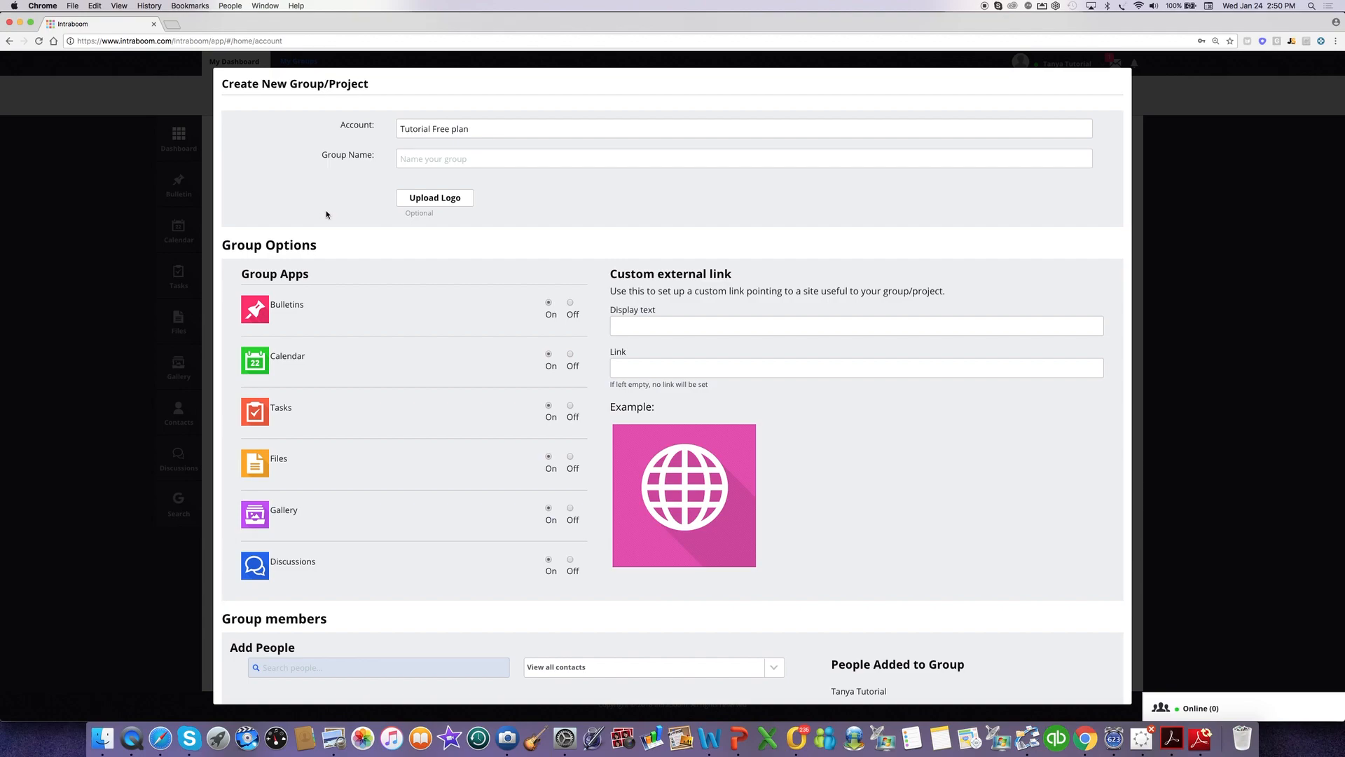
Enter 'Tutorial Group' as the new group's name.
{"action": "left_click", "coordinate": [742, 157]}
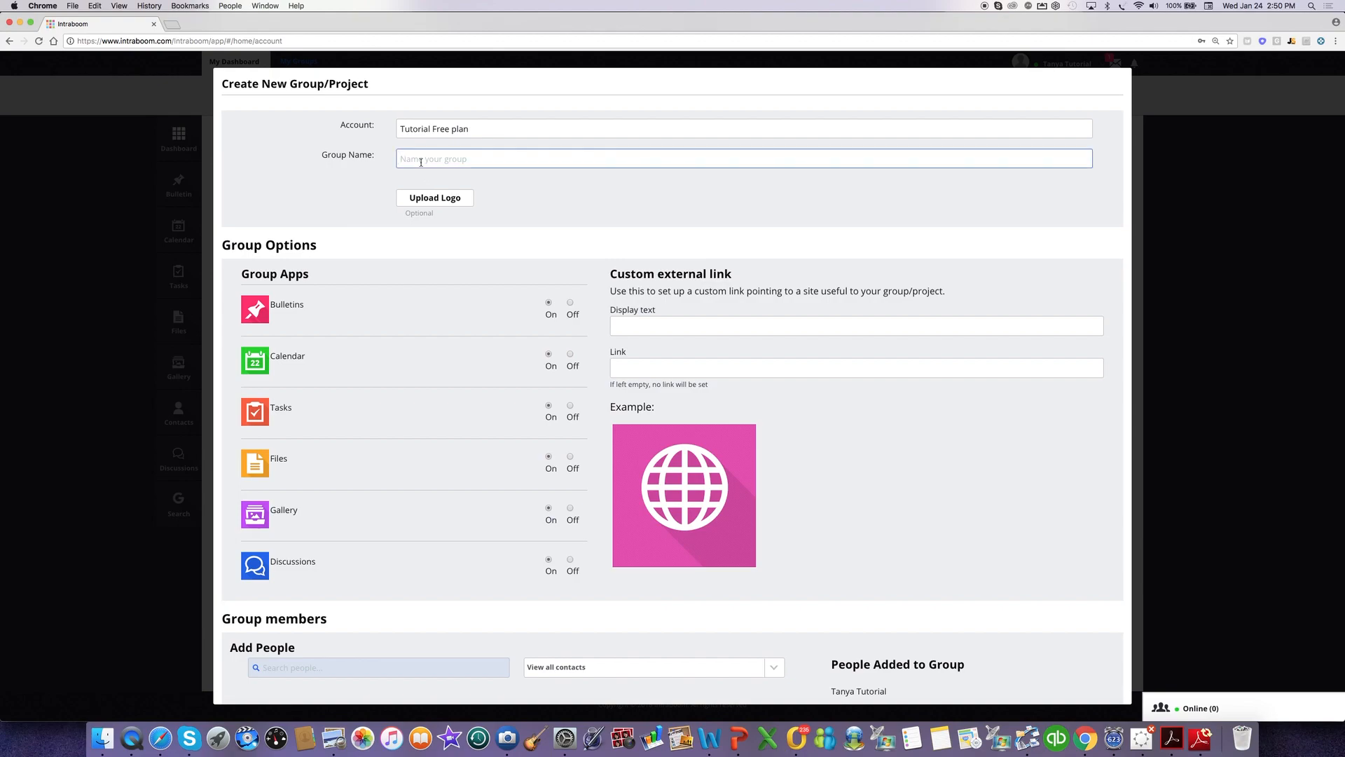
{"action": "type", "text": "Tutorial"}
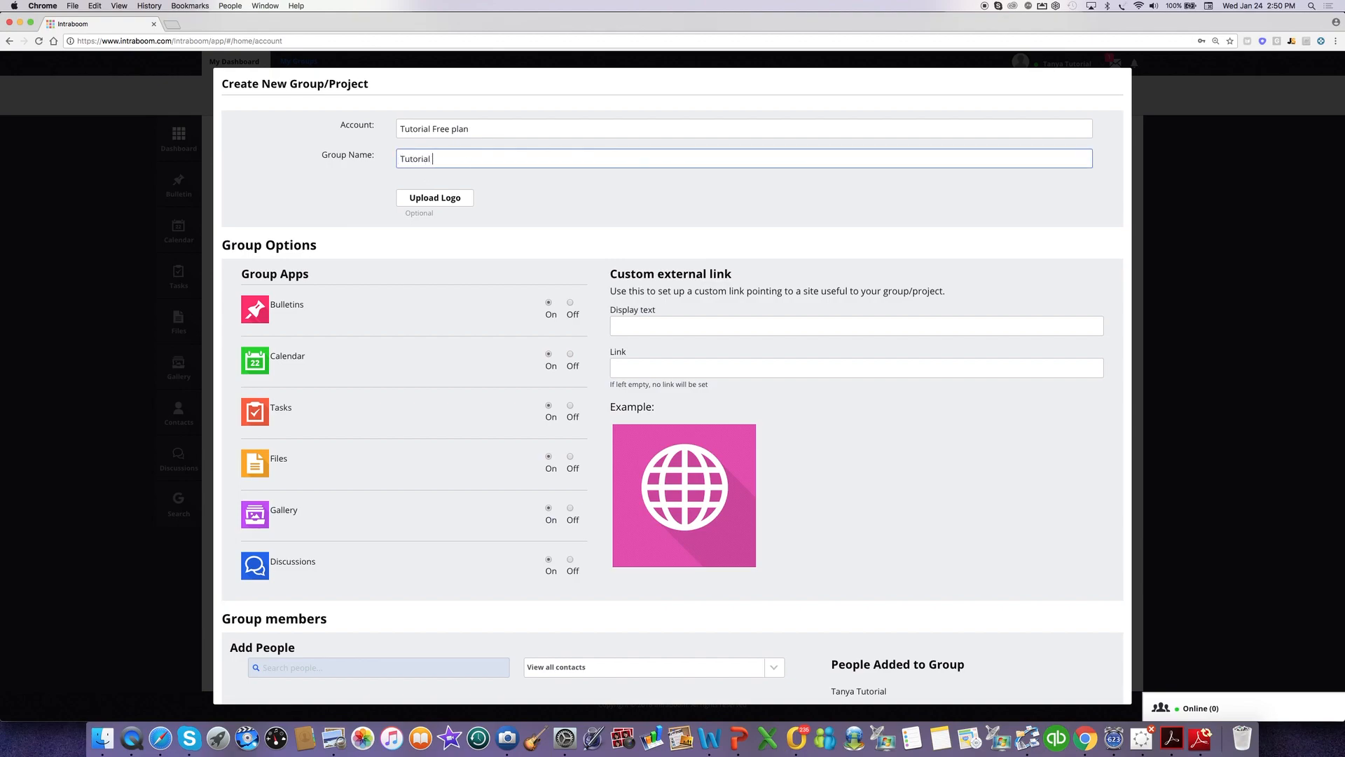
{"action": "type", "text": "Group"}
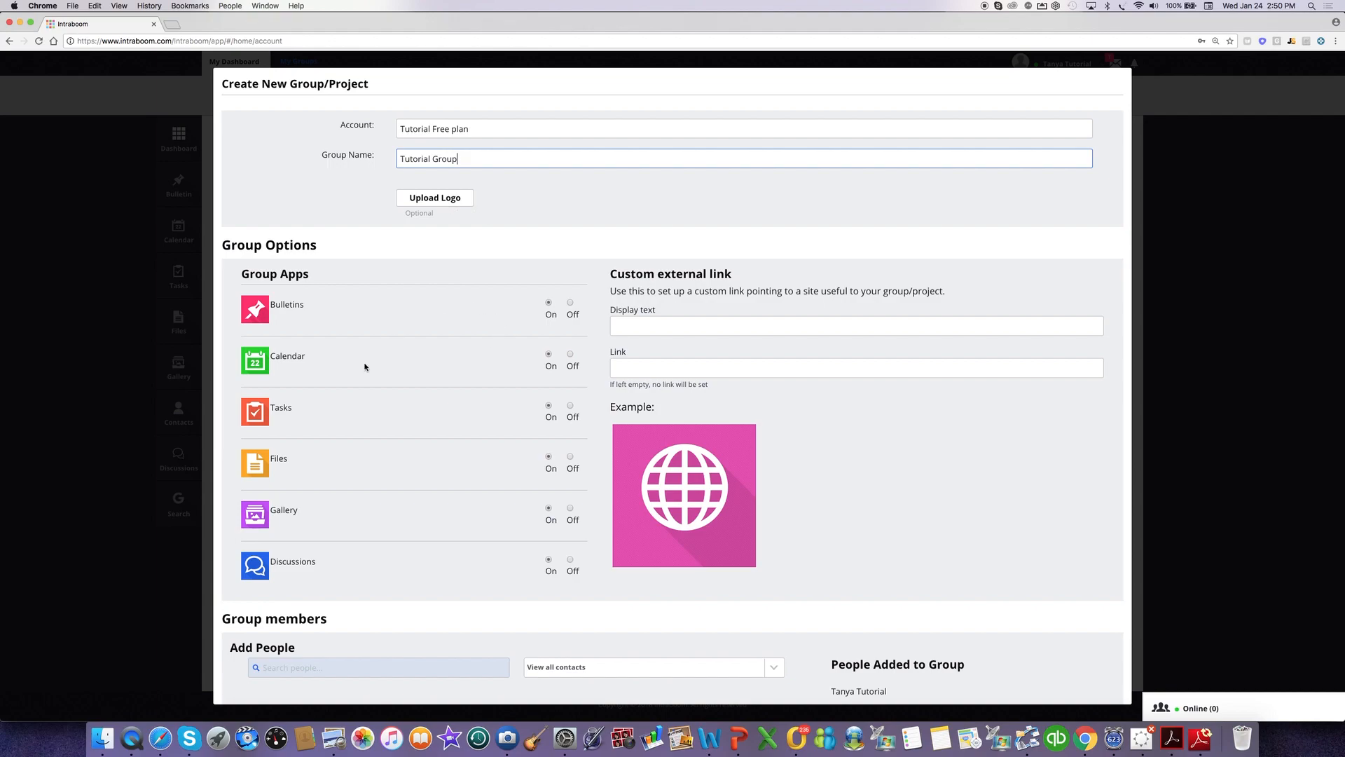
{"action": "mouse_move", "coordinate": [517, 573]}
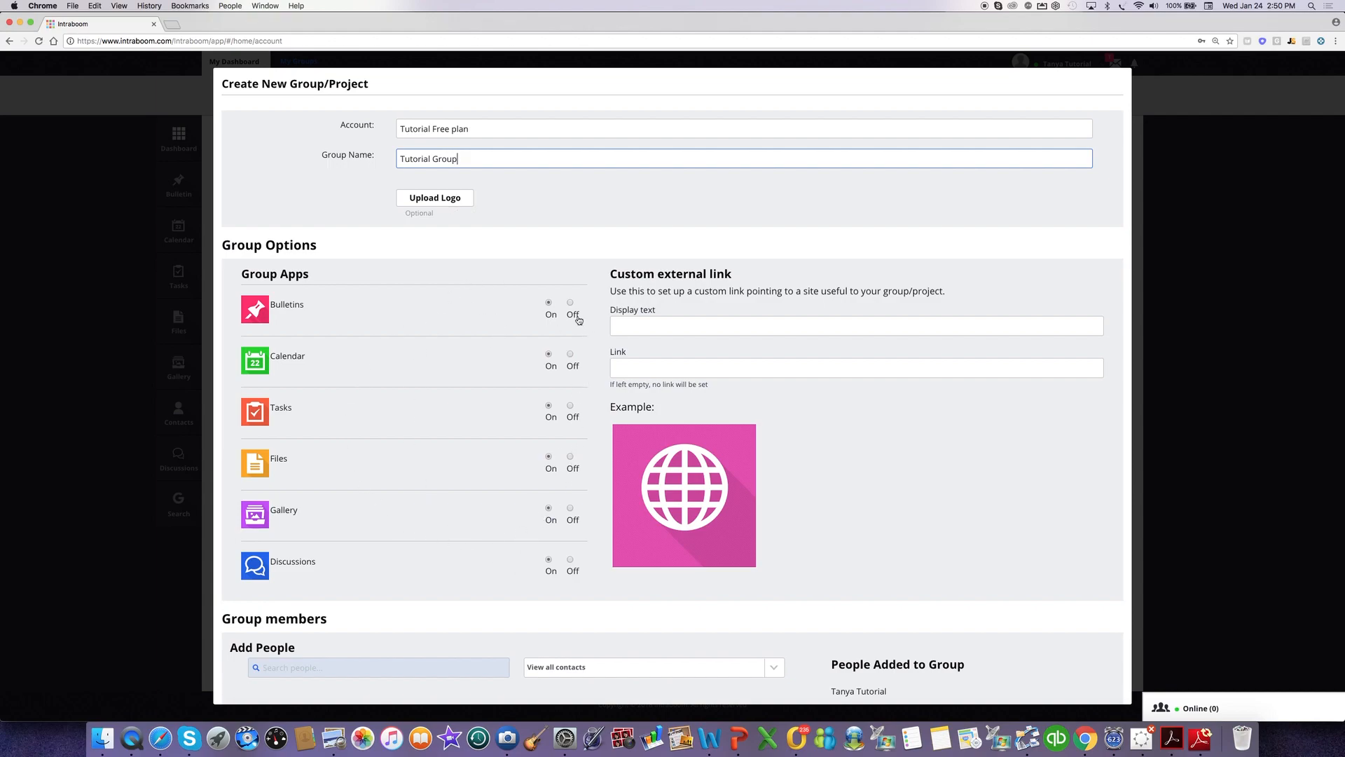
{"action": "mouse_move", "coordinate": [570, 447]}
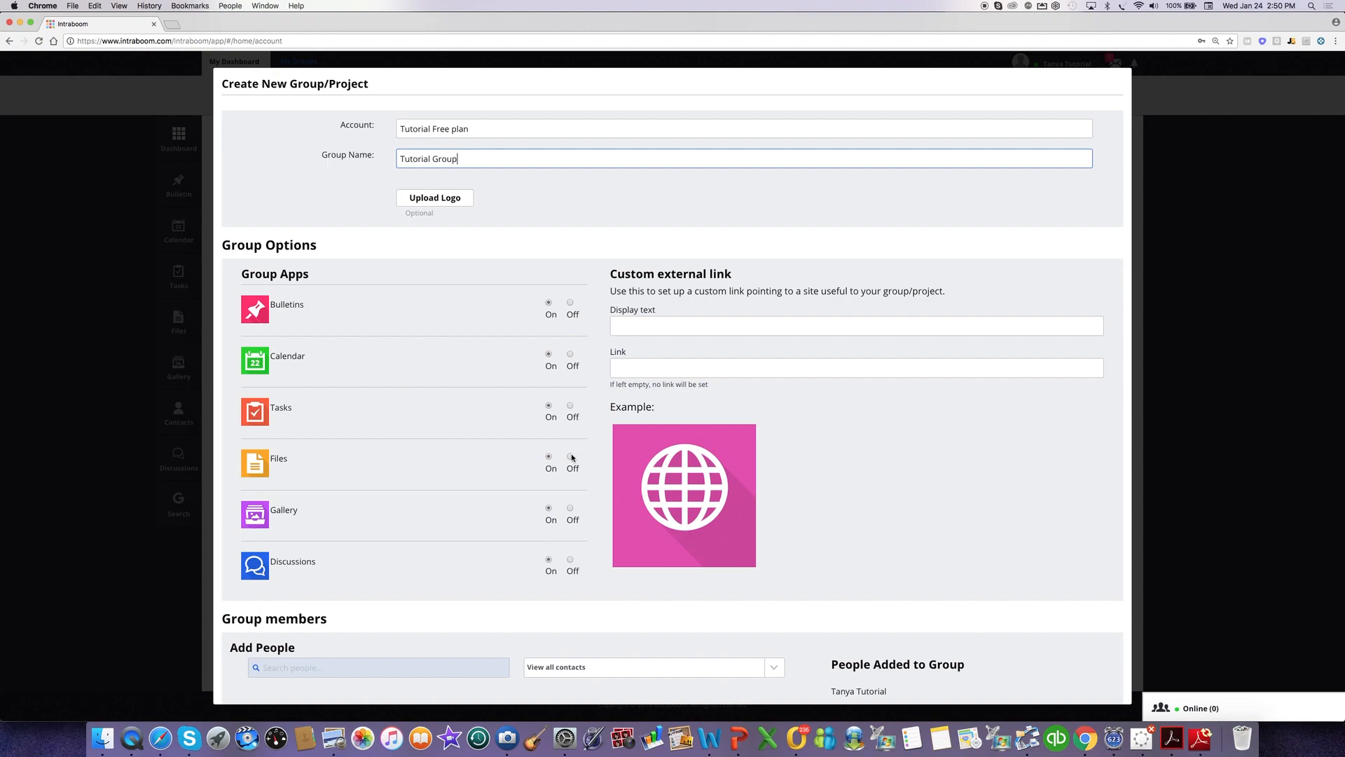
{"action": "left_click", "coordinate": [570, 455]}
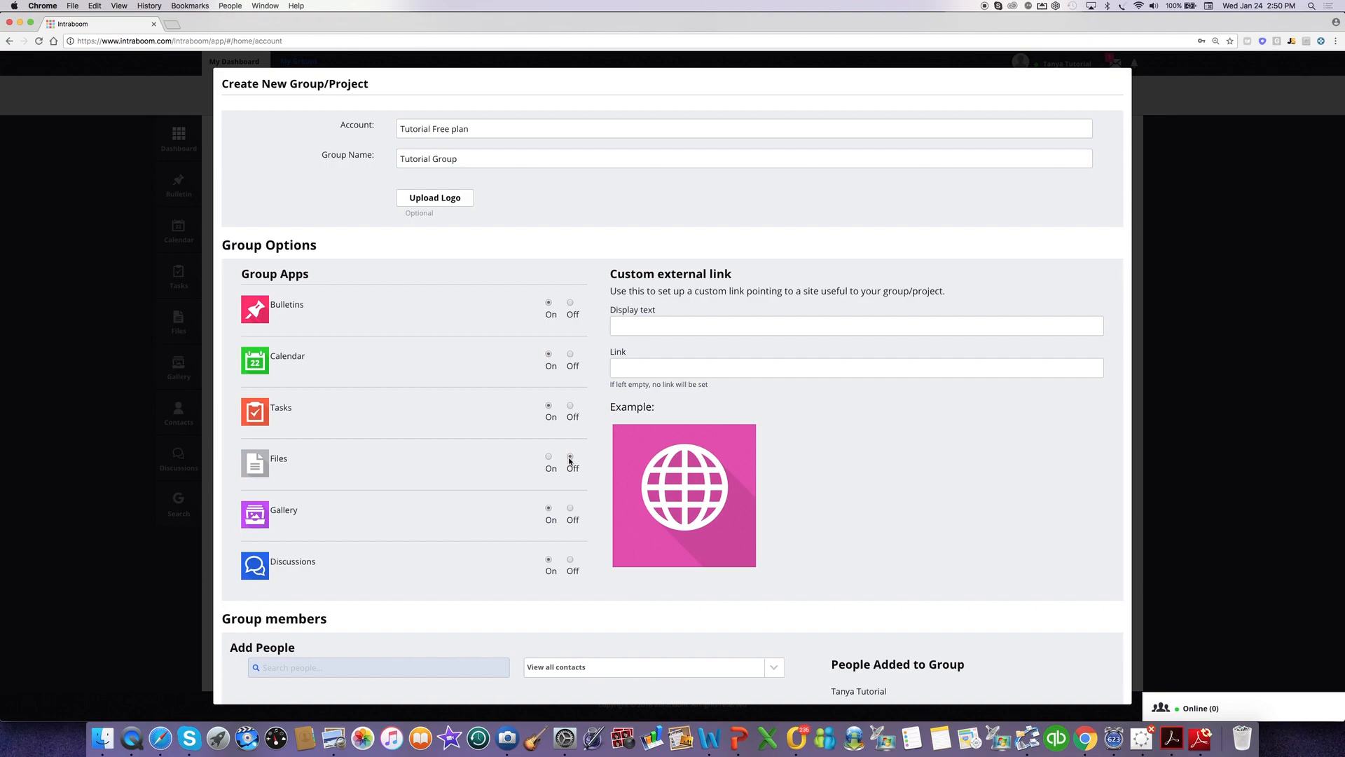
{"action": "left_click", "coordinate": [548, 456]}
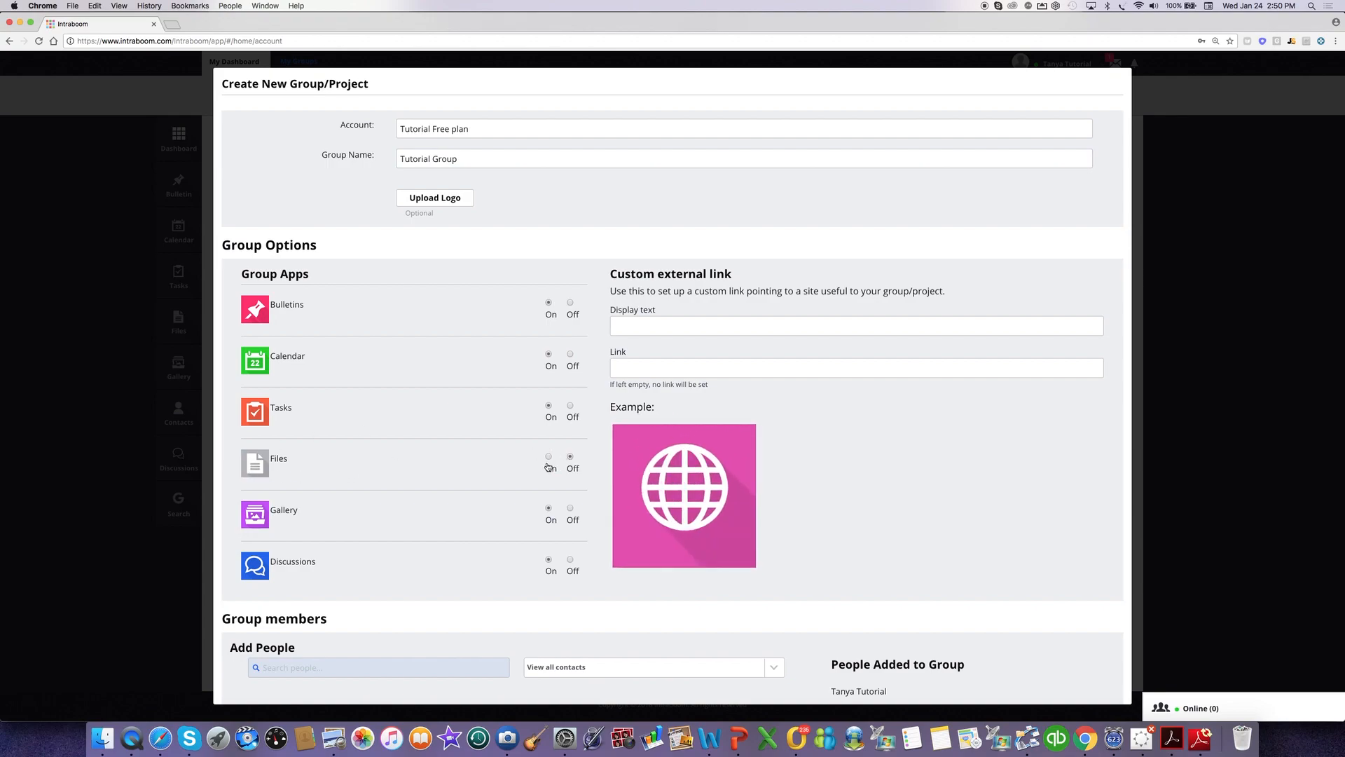
{"action": "left_click", "coordinate": [548, 455]}
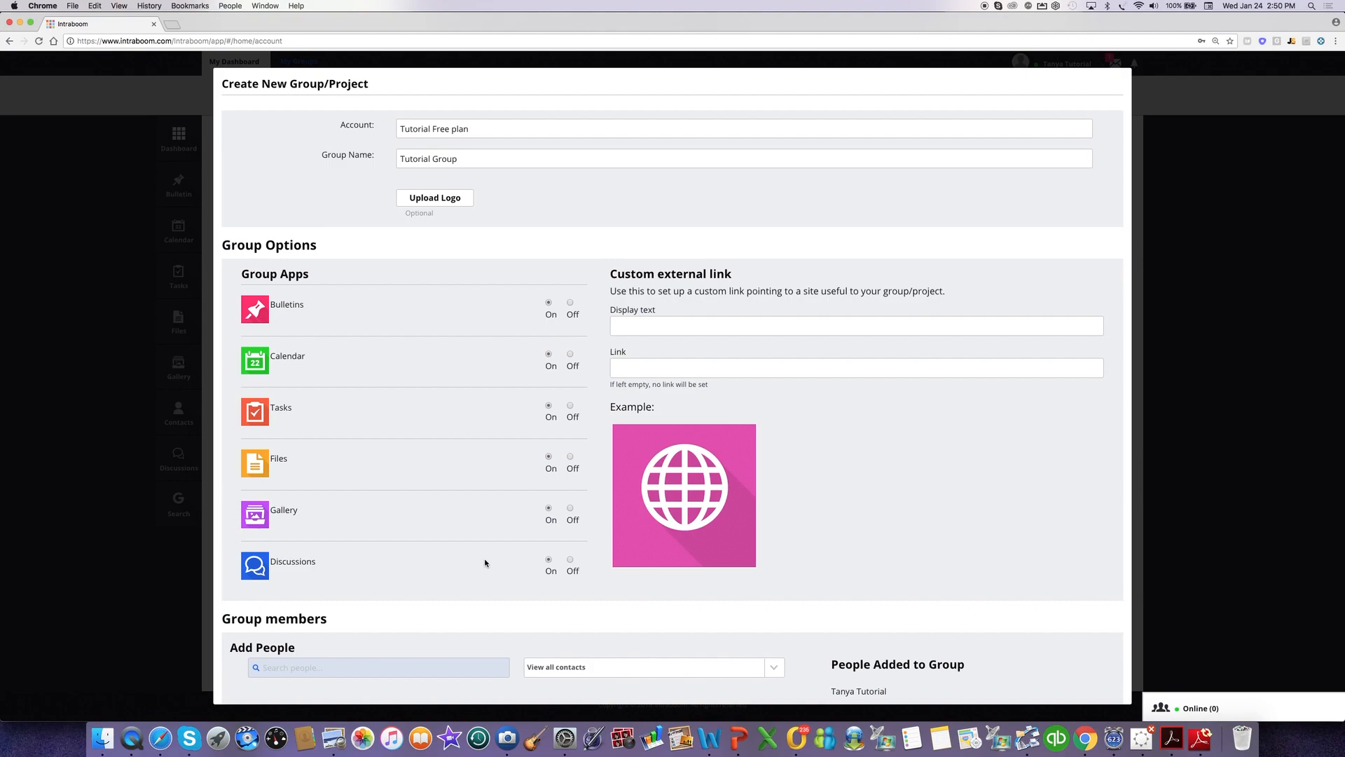
{"action": "mouse_move", "coordinate": [745, 561]}
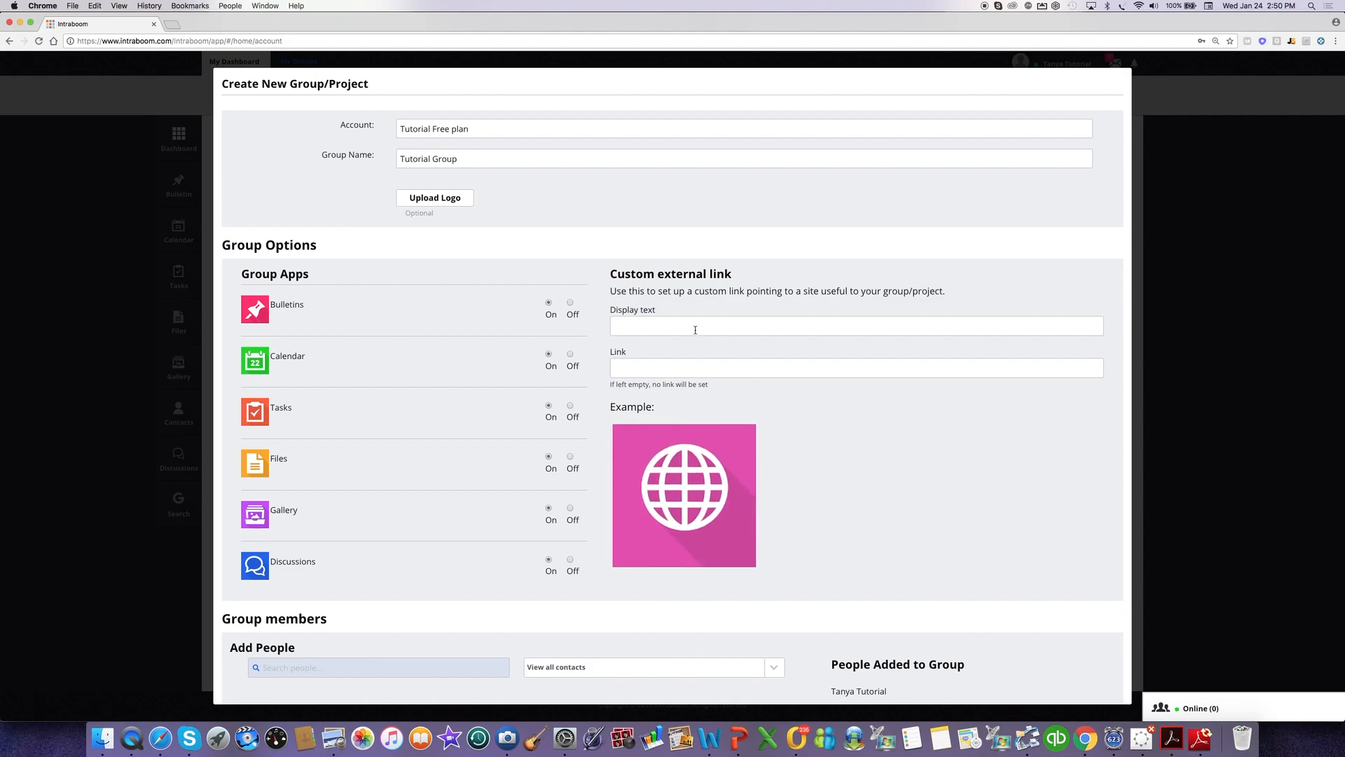
Add an external link with display text 'CNN' pointing to cnn.com.
{"action": "type", "text": "c"}
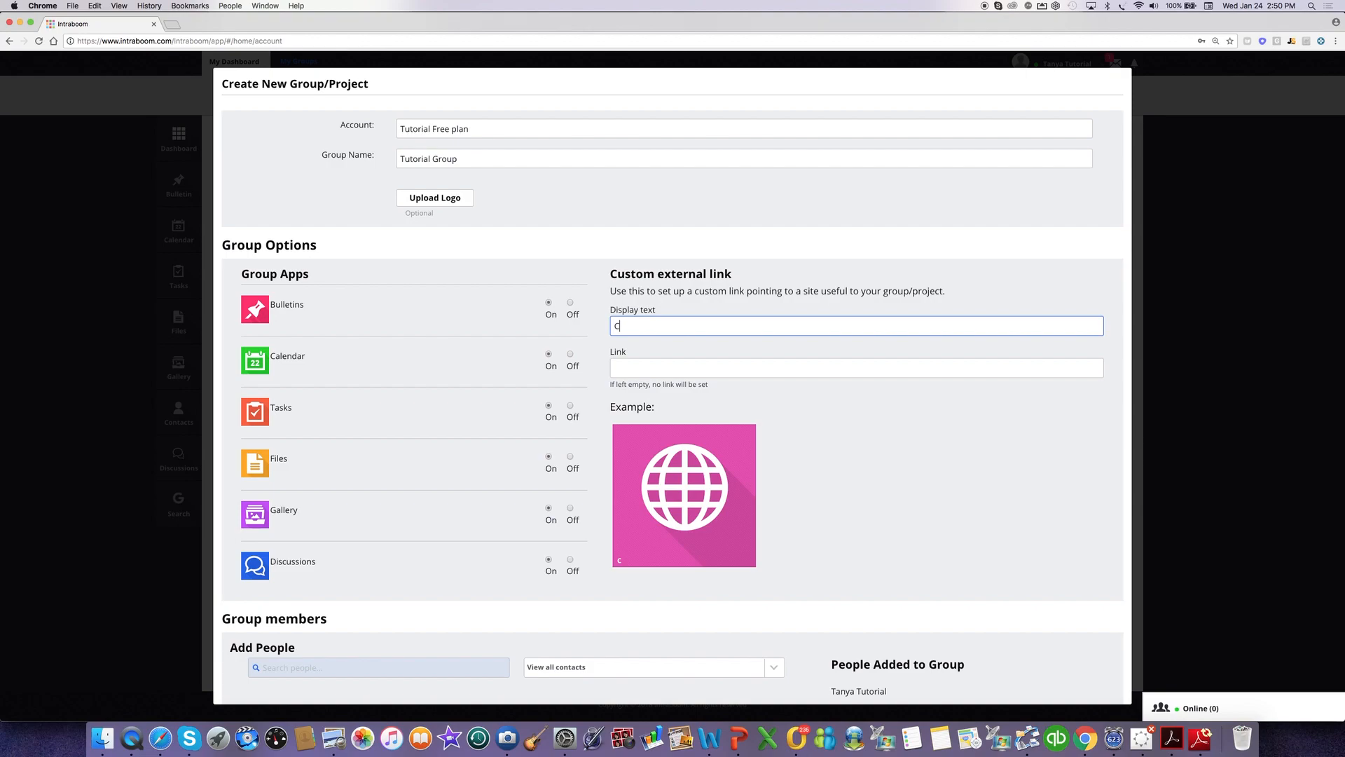
{"action": "type", "text": "NN"}
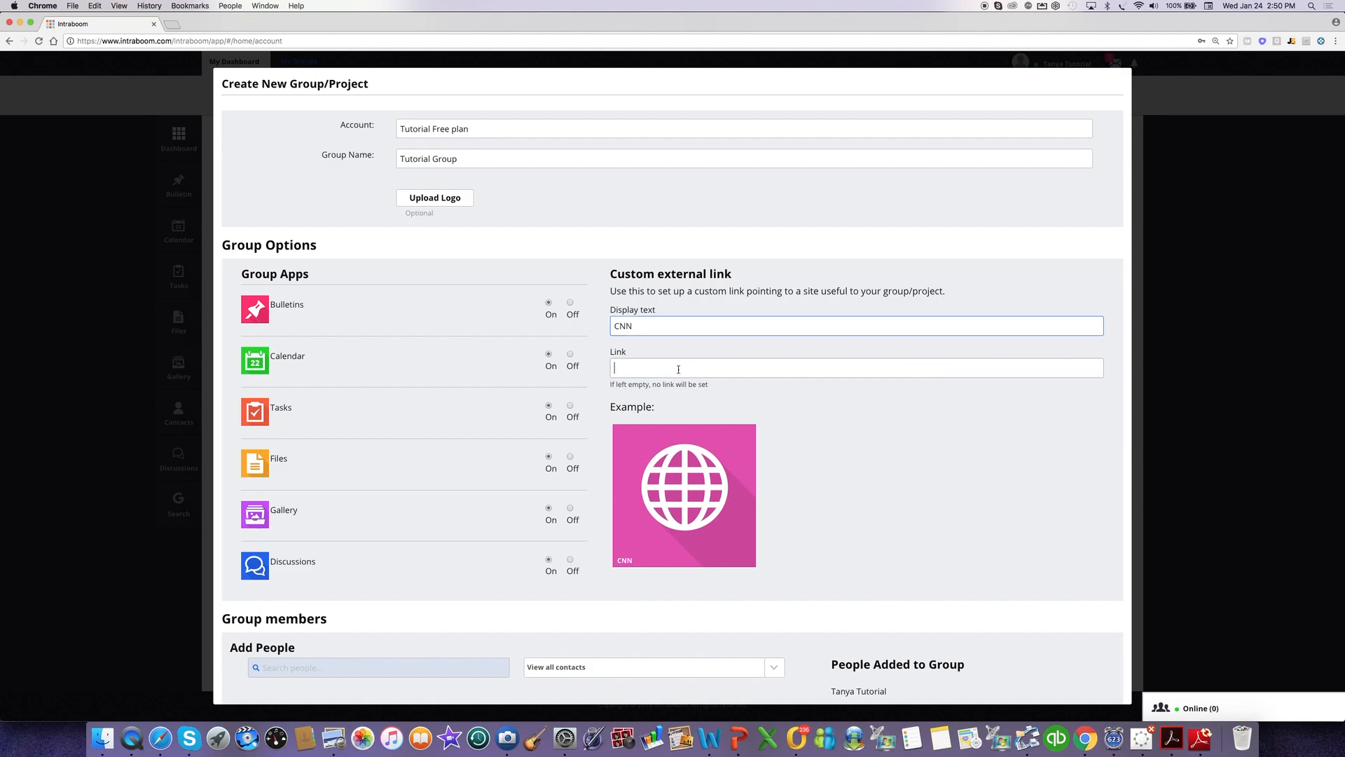
{"action": "left_click", "coordinate": [856, 368]}
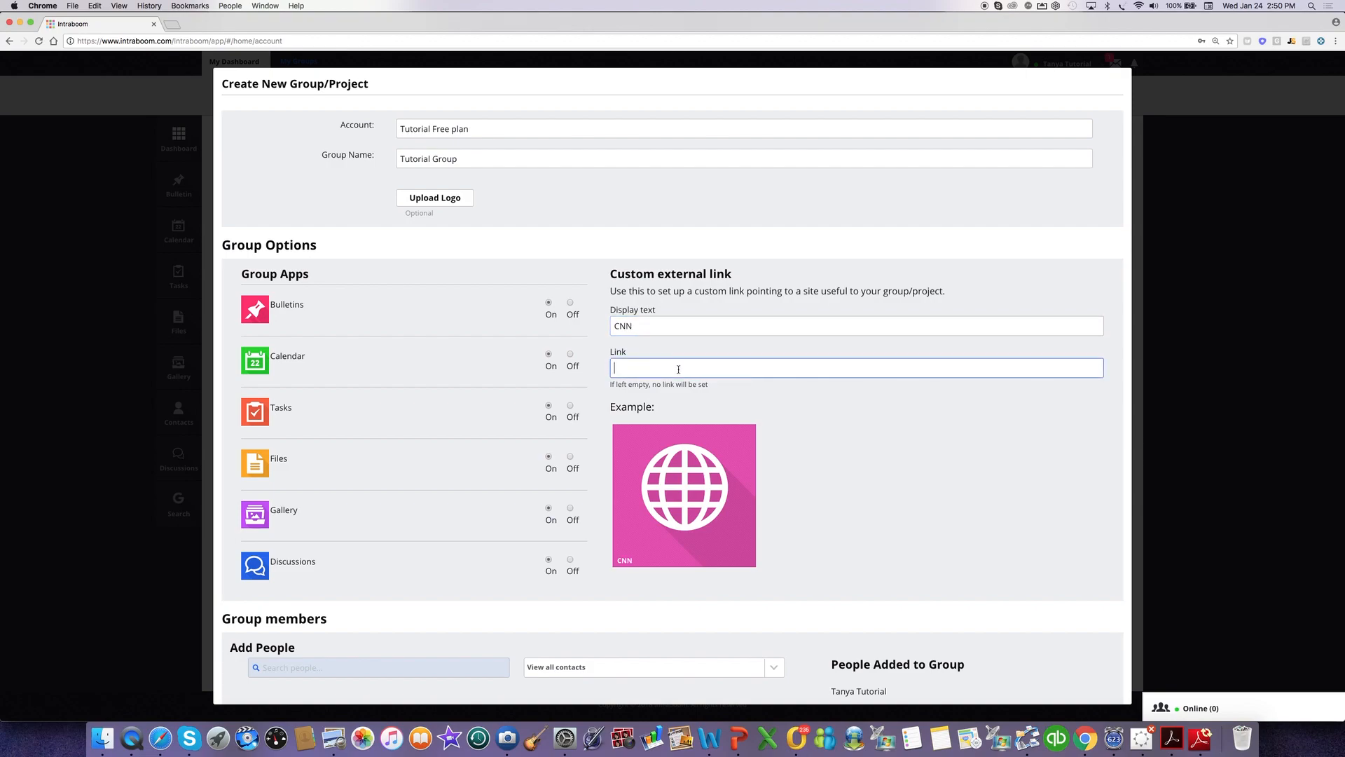
{"action": "type", "text": "cnn.com"}
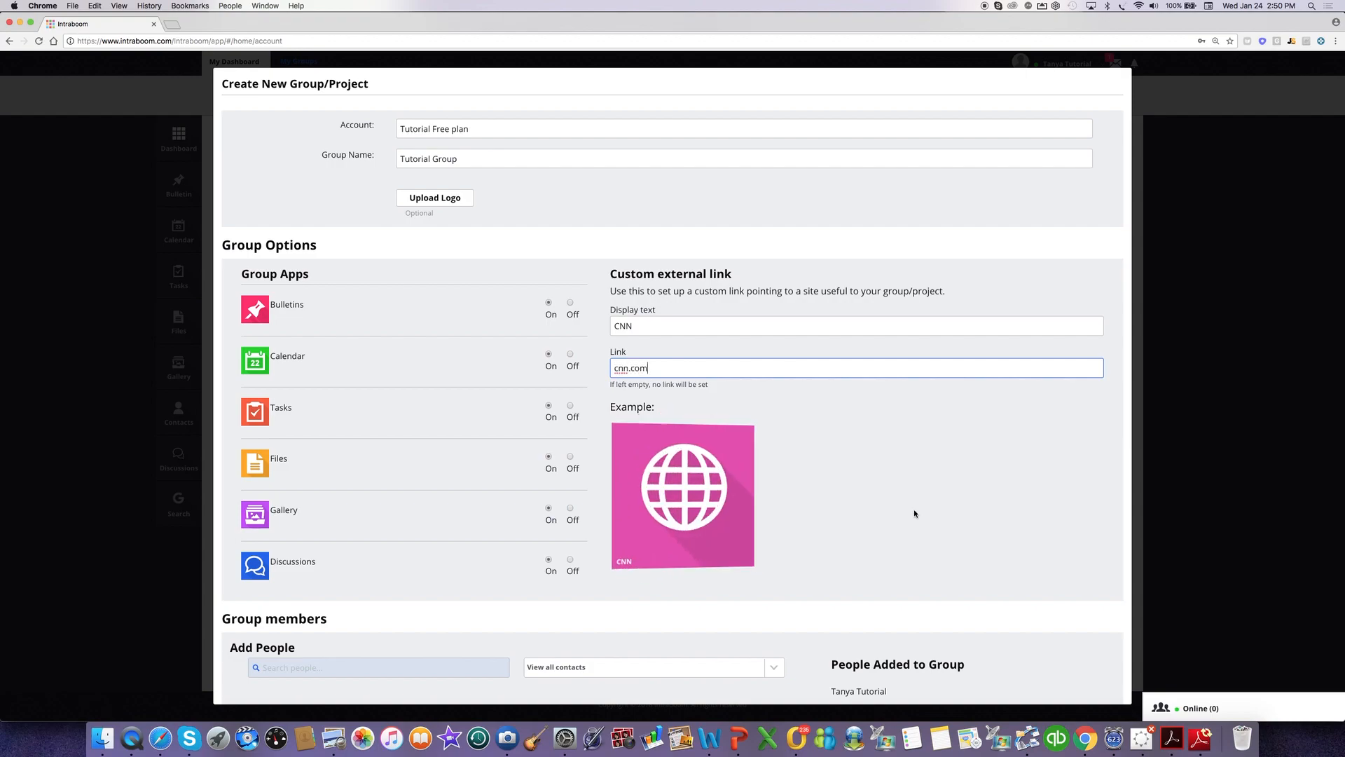
{"action": "scroll", "scroll_direction": "down", "scroll_amount": 3}
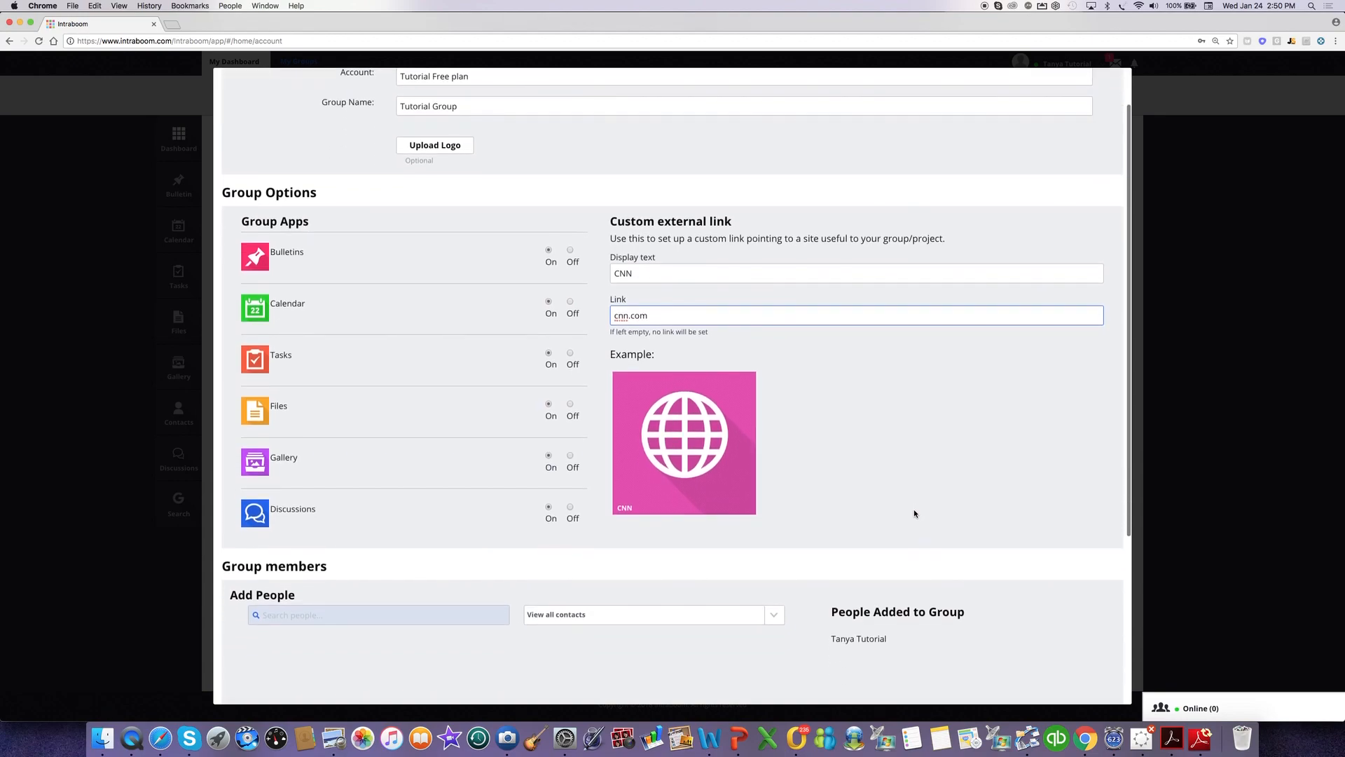
{"action": "scroll", "scroll_direction": "down", "scroll_amount": 3}
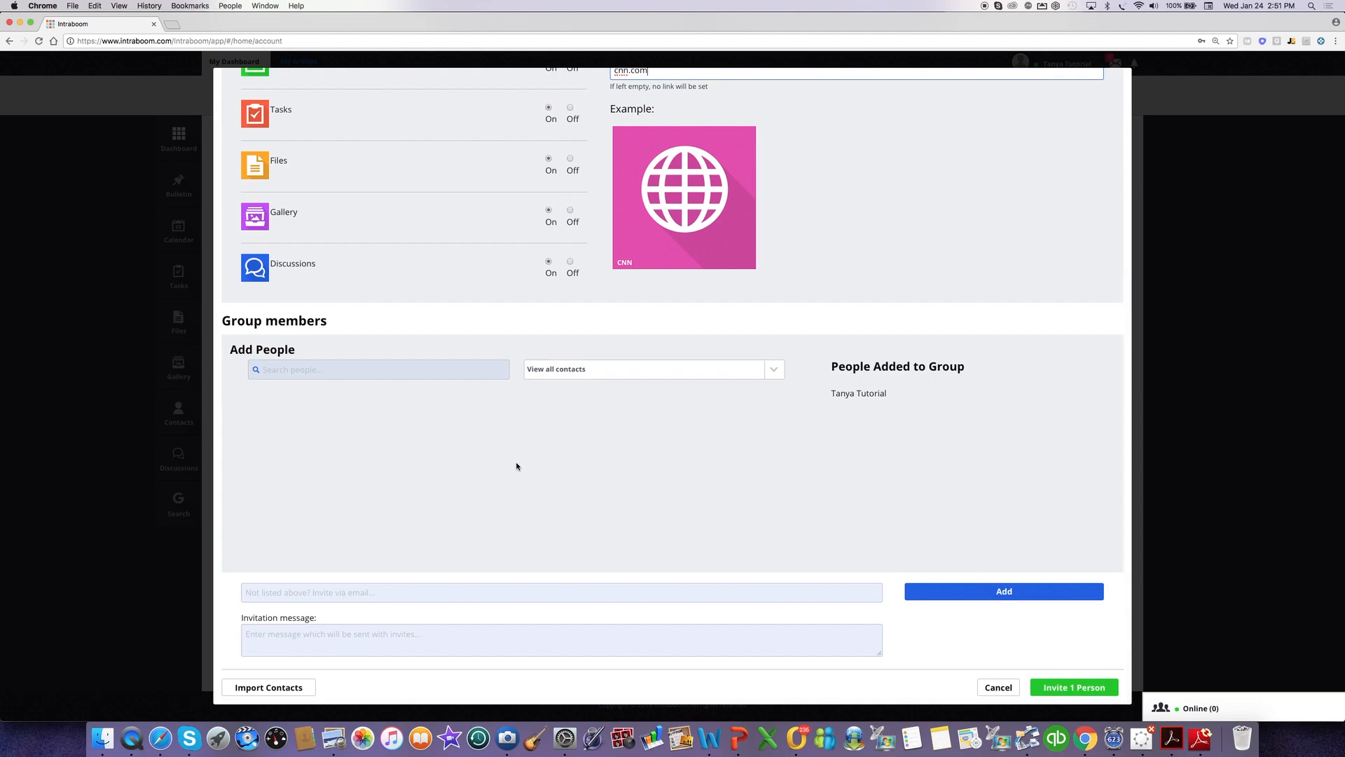
{"action": "mouse_move", "coordinate": [353, 560]}
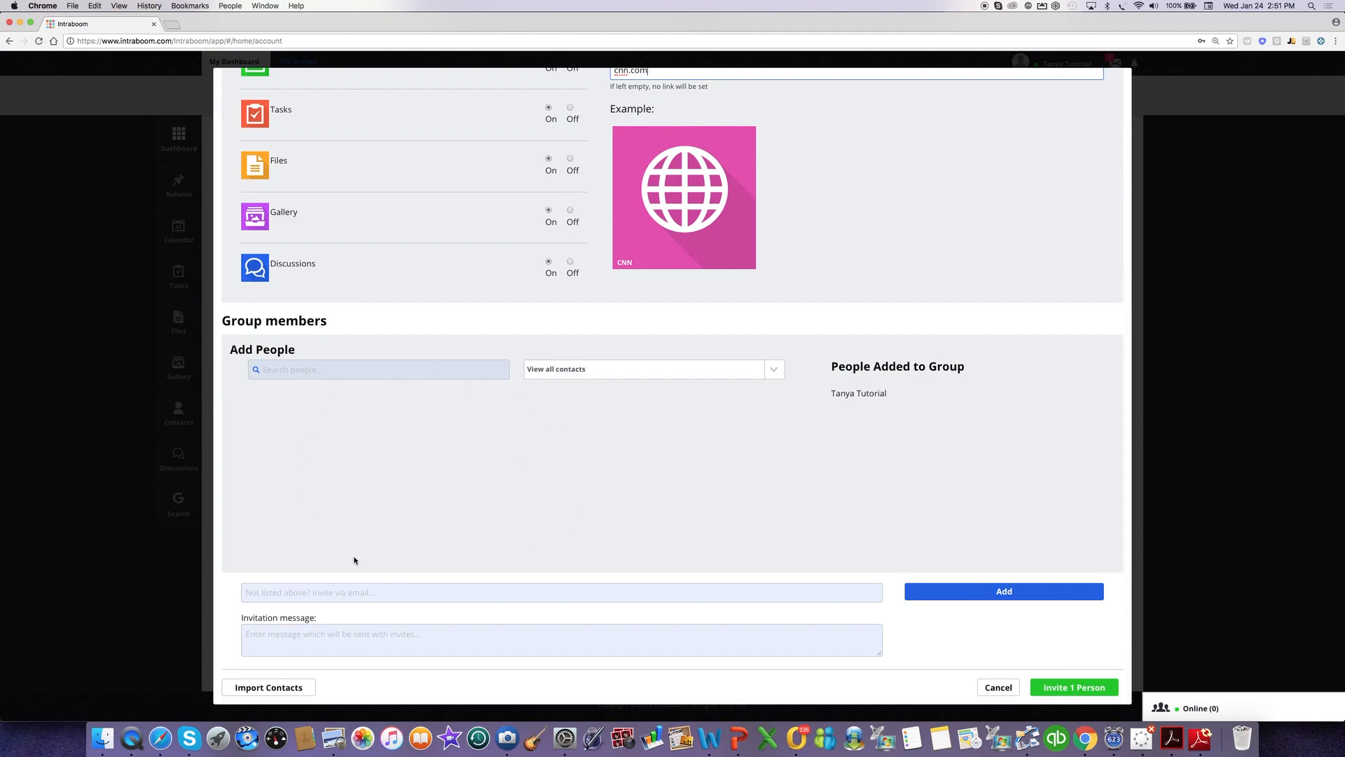
{"action": "mouse_move", "coordinate": [382, 559]}
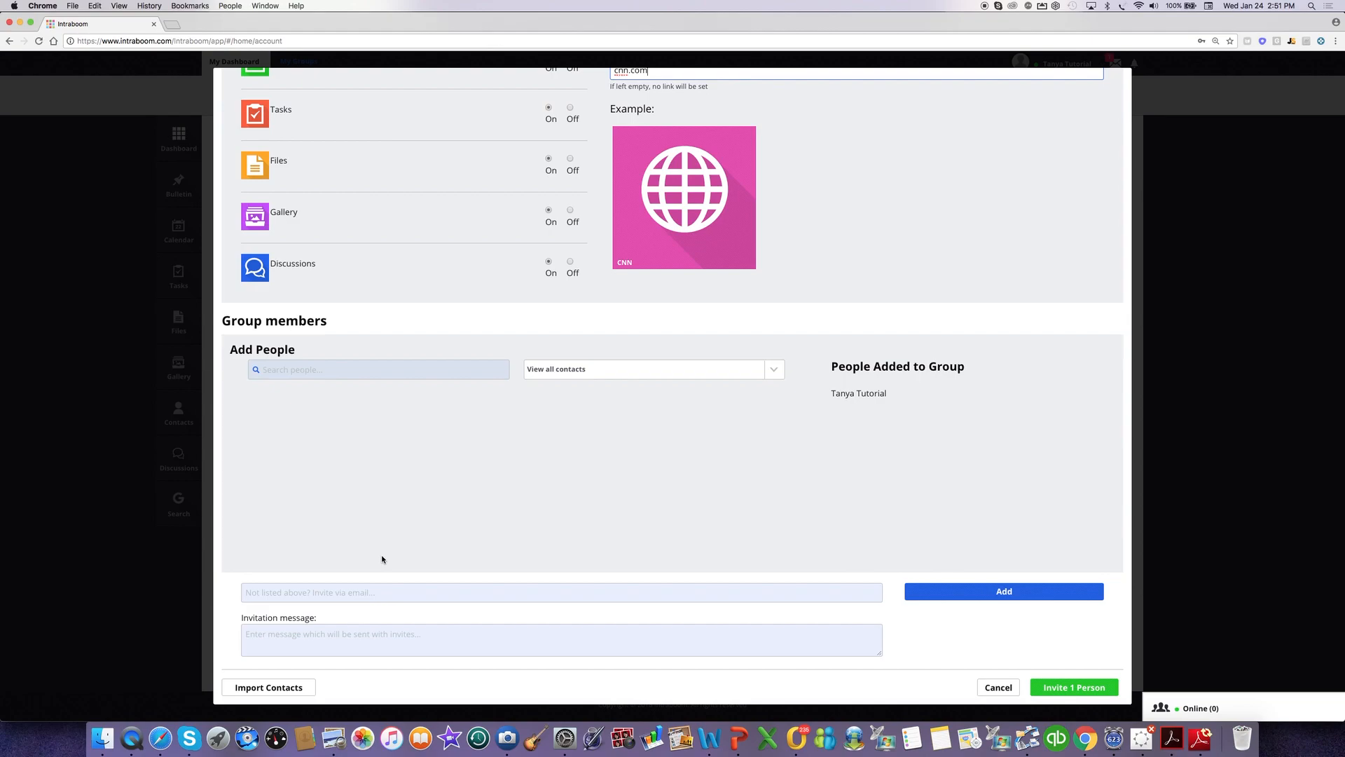
{"action": "left_click", "coordinate": [561, 592]}
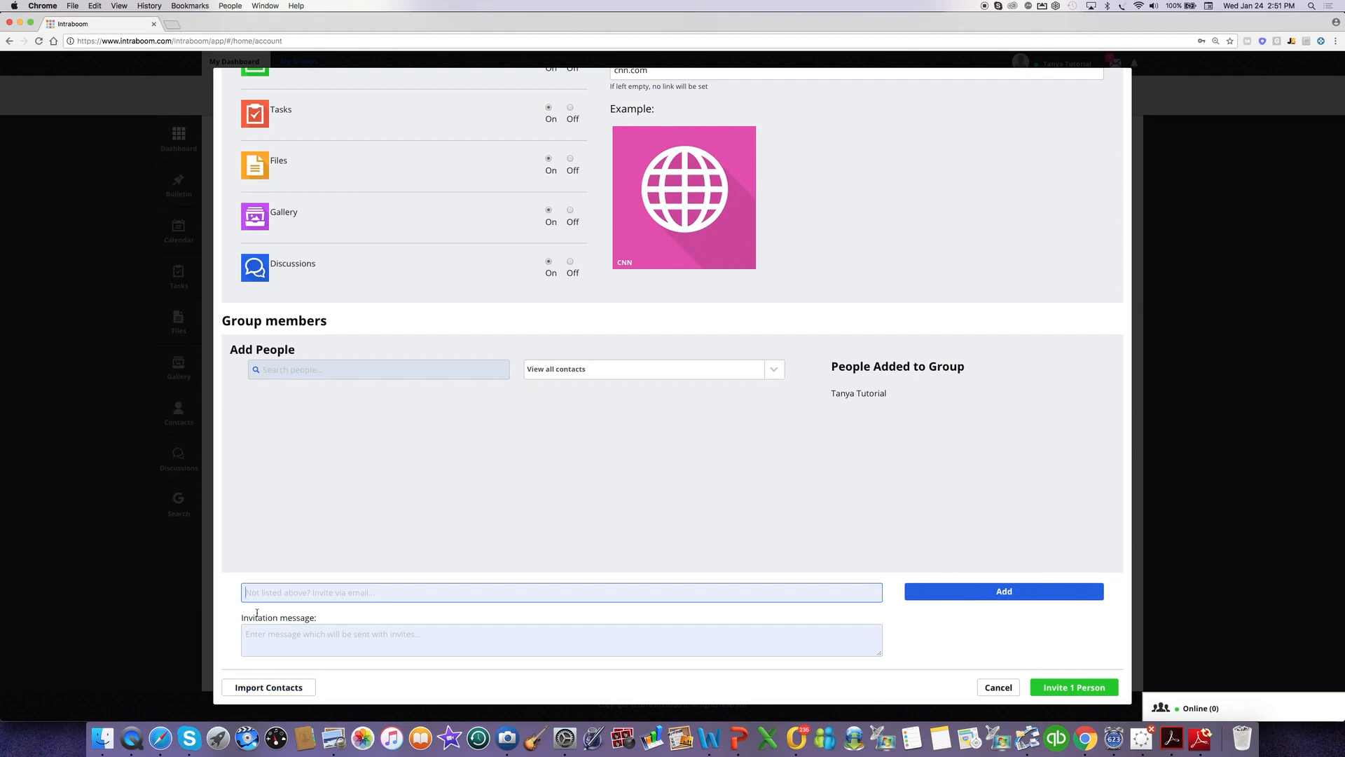
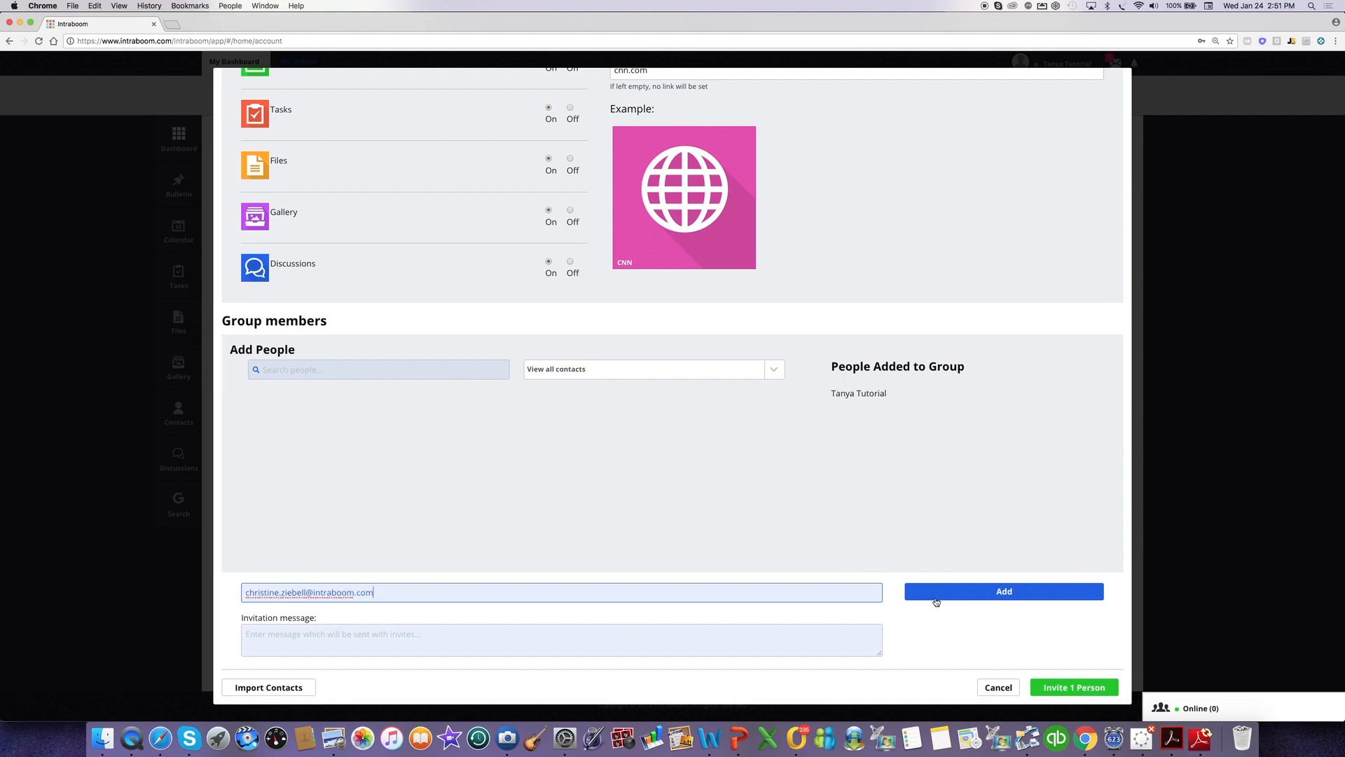
Invite a second member by email address to the group.
{"action": "left_click", "coordinate": [1002, 591]}
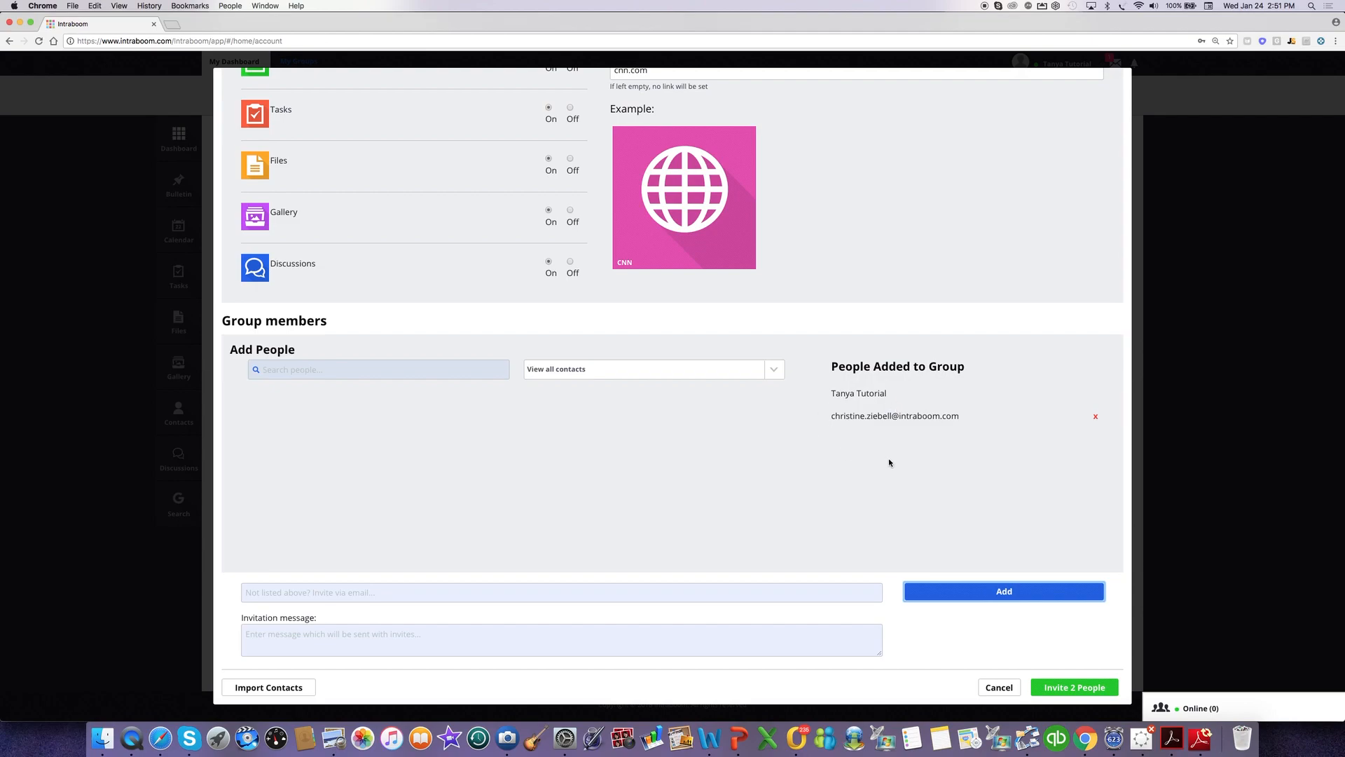
{"action": "mouse_move", "coordinate": [836, 439]}
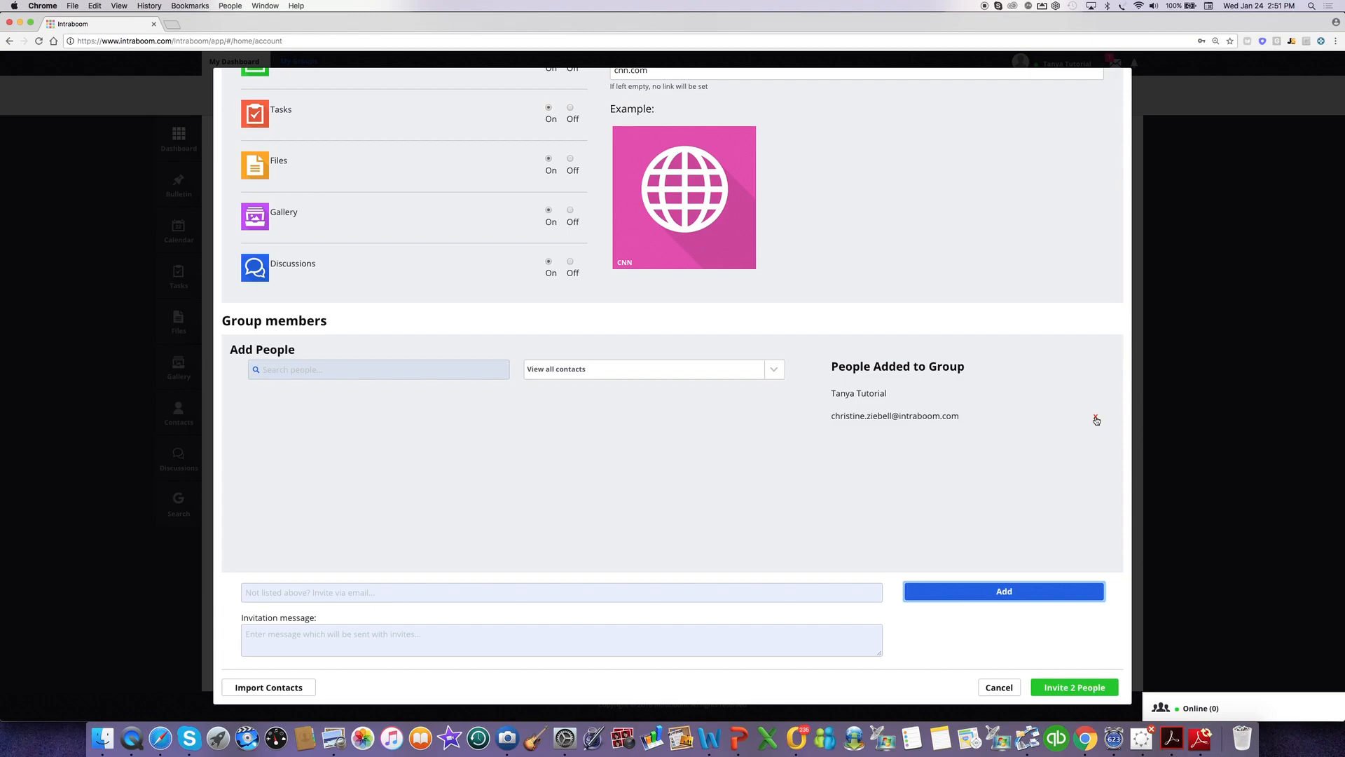
Remove the emailed invitee, leaving Tanya Tutorial as sole member.
{"action": "left_click", "coordinate": [1097, 420]}
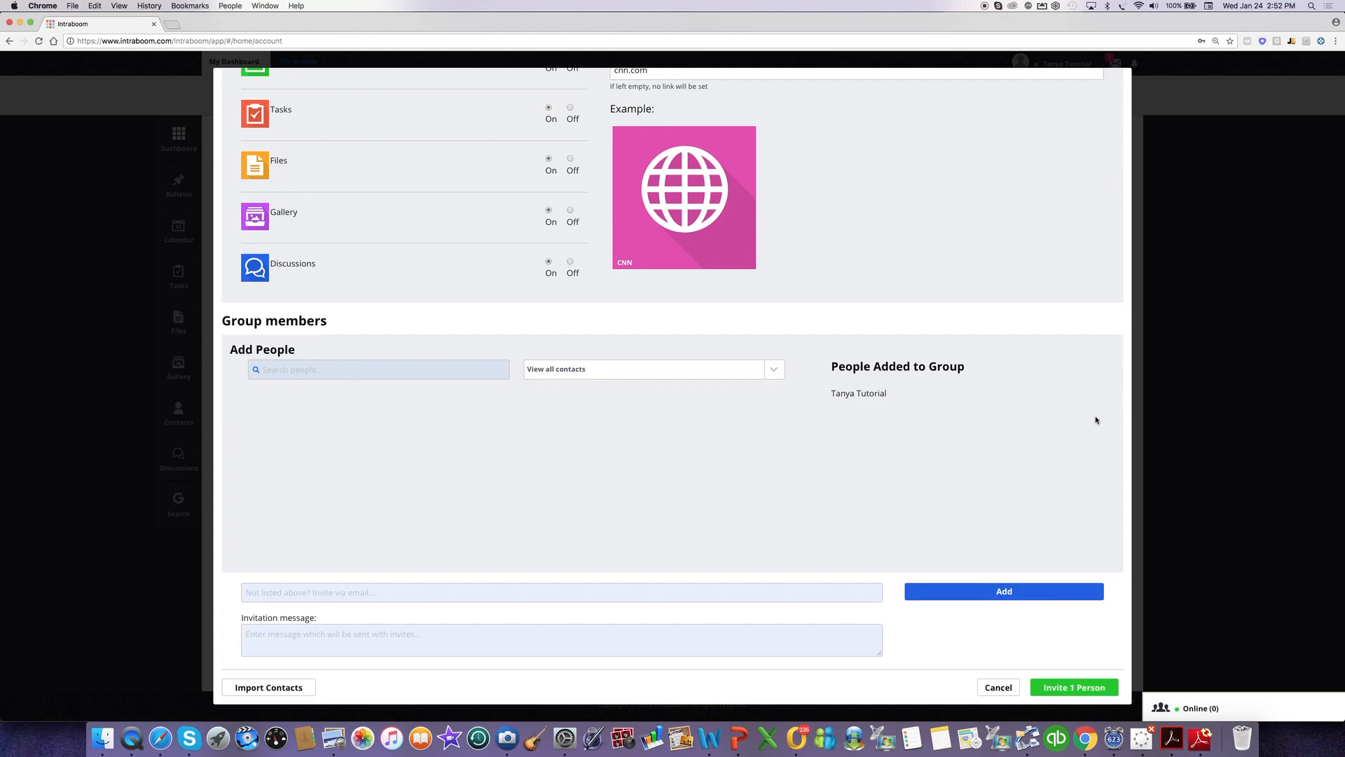
{"action": "mouse_move", "coordinate": [966, 379]}
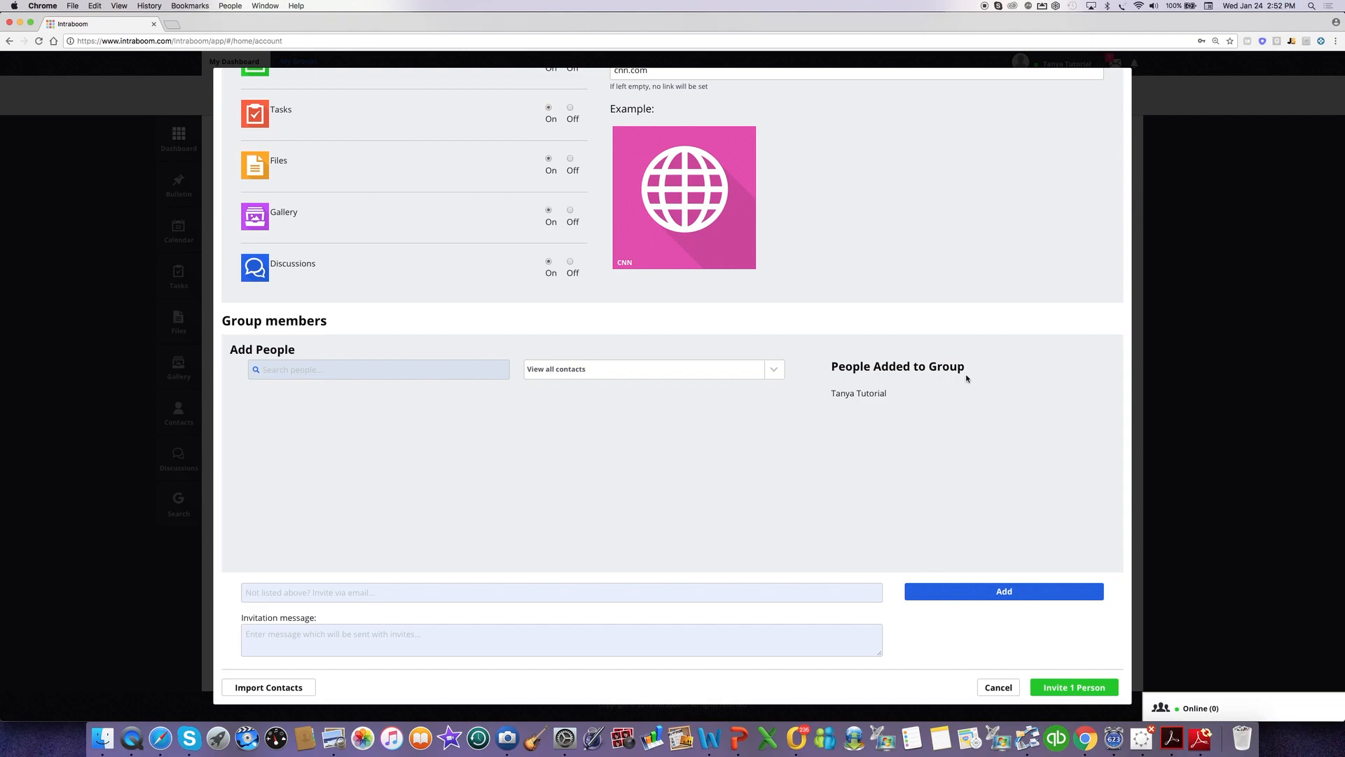
{"action": "mouse_move", "coordinate": [873, 387]}
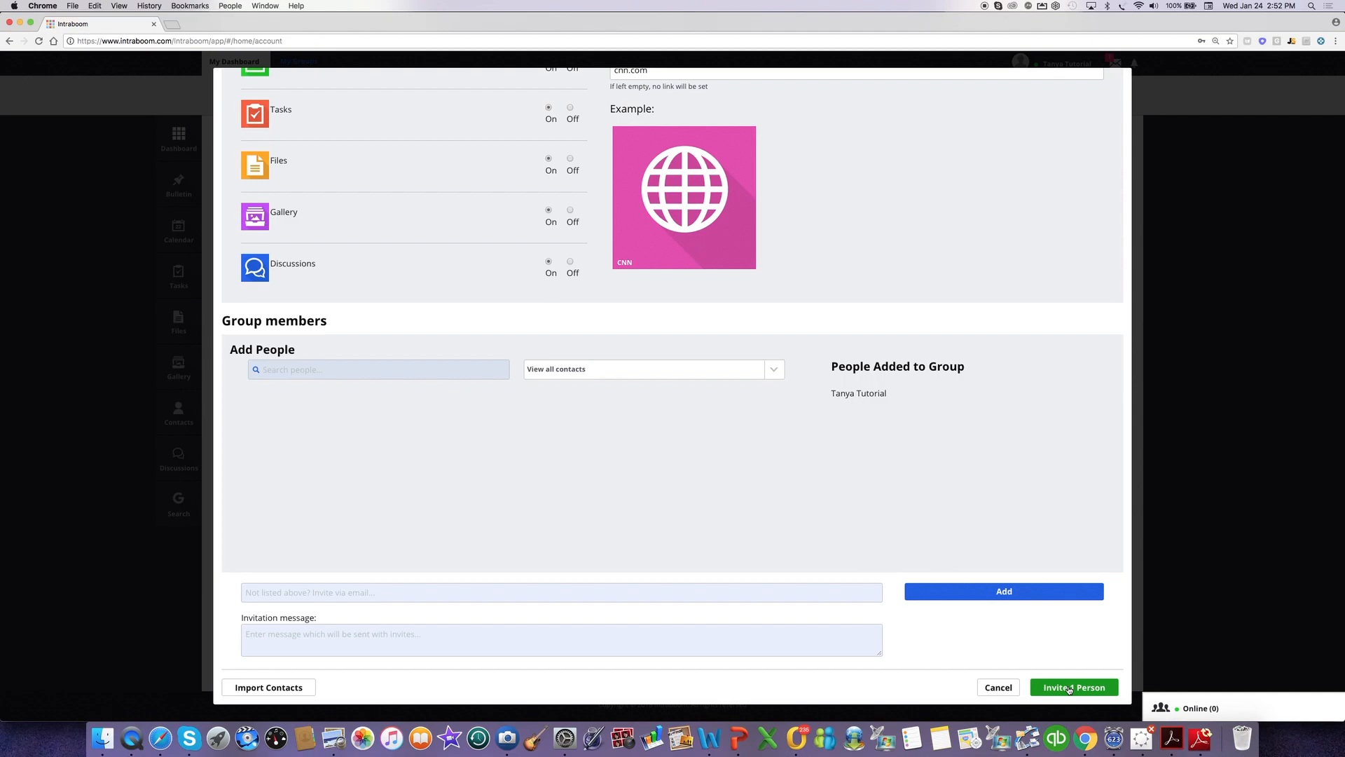
Submit the form with 'Invite 1 Person' to create Tutorial Group.
{"action": "left_click", "coordinate": [1072, 687]}
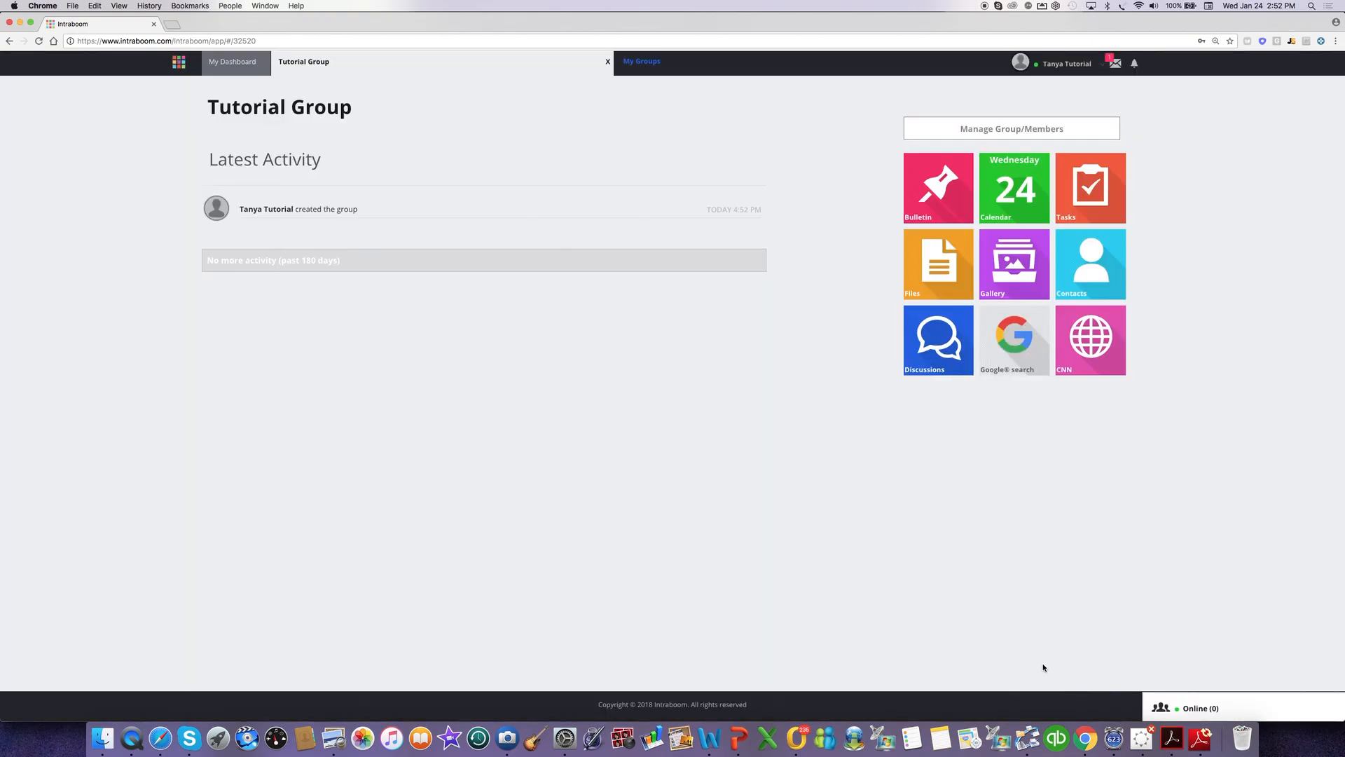
{"action": "mouse_move", "coordinate": [1089, 263]}
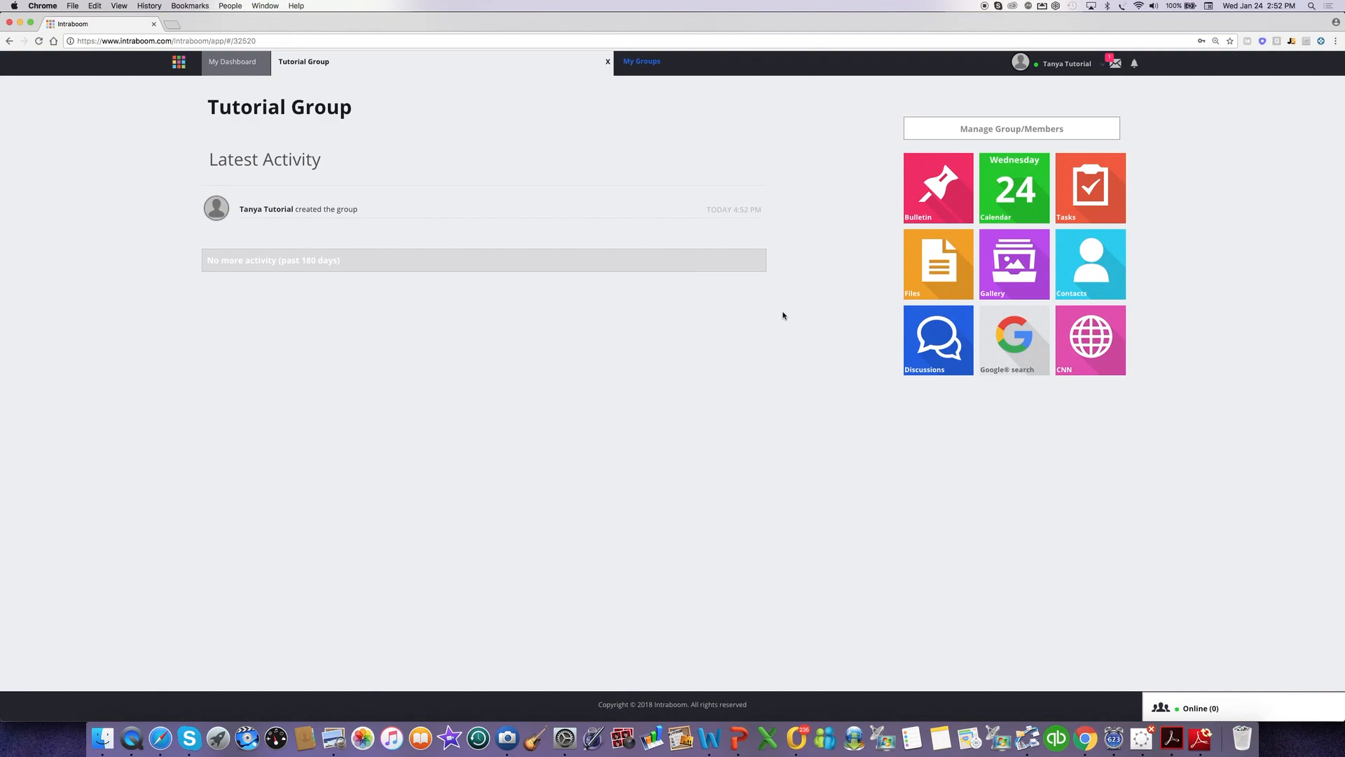
{"action": "mouse_move", "coordinate": [782, 309]}
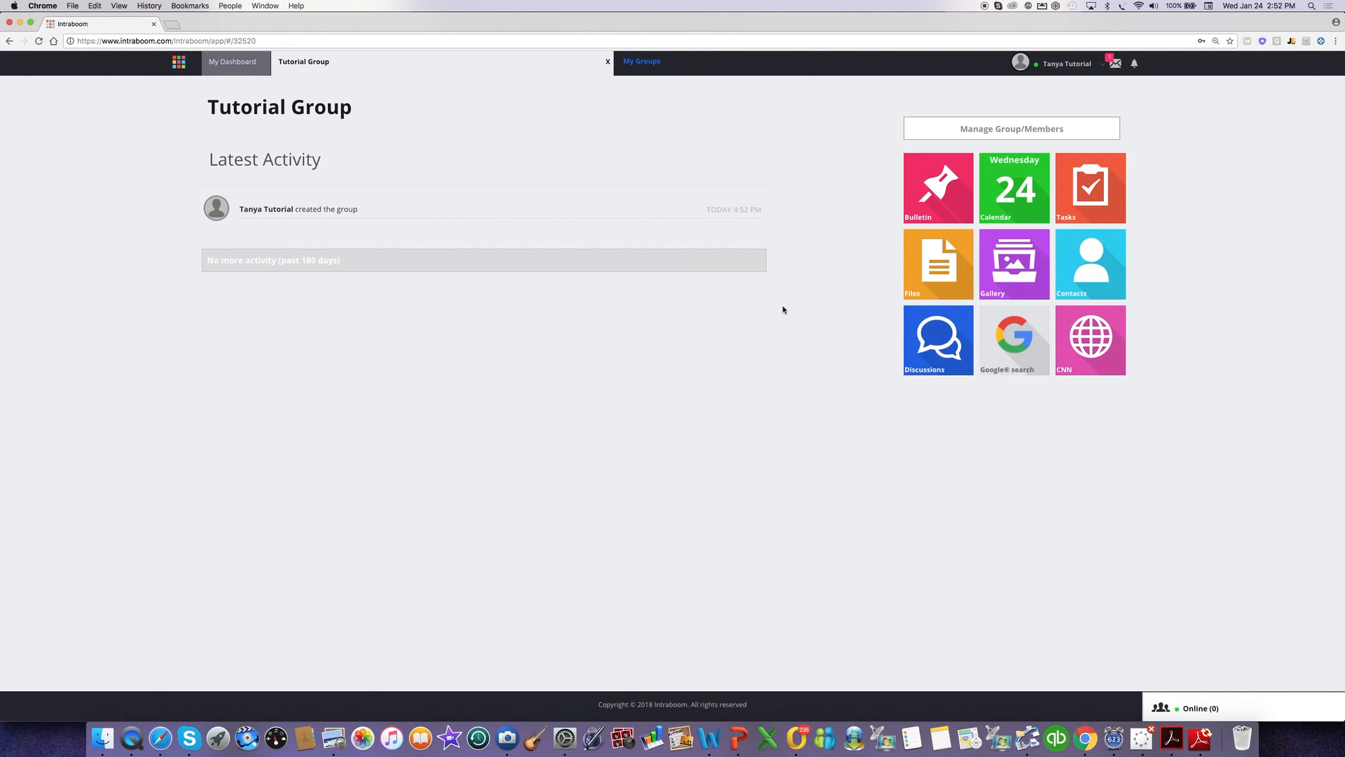
{"action": "mouse_move", "coordinate": [832, 137]}
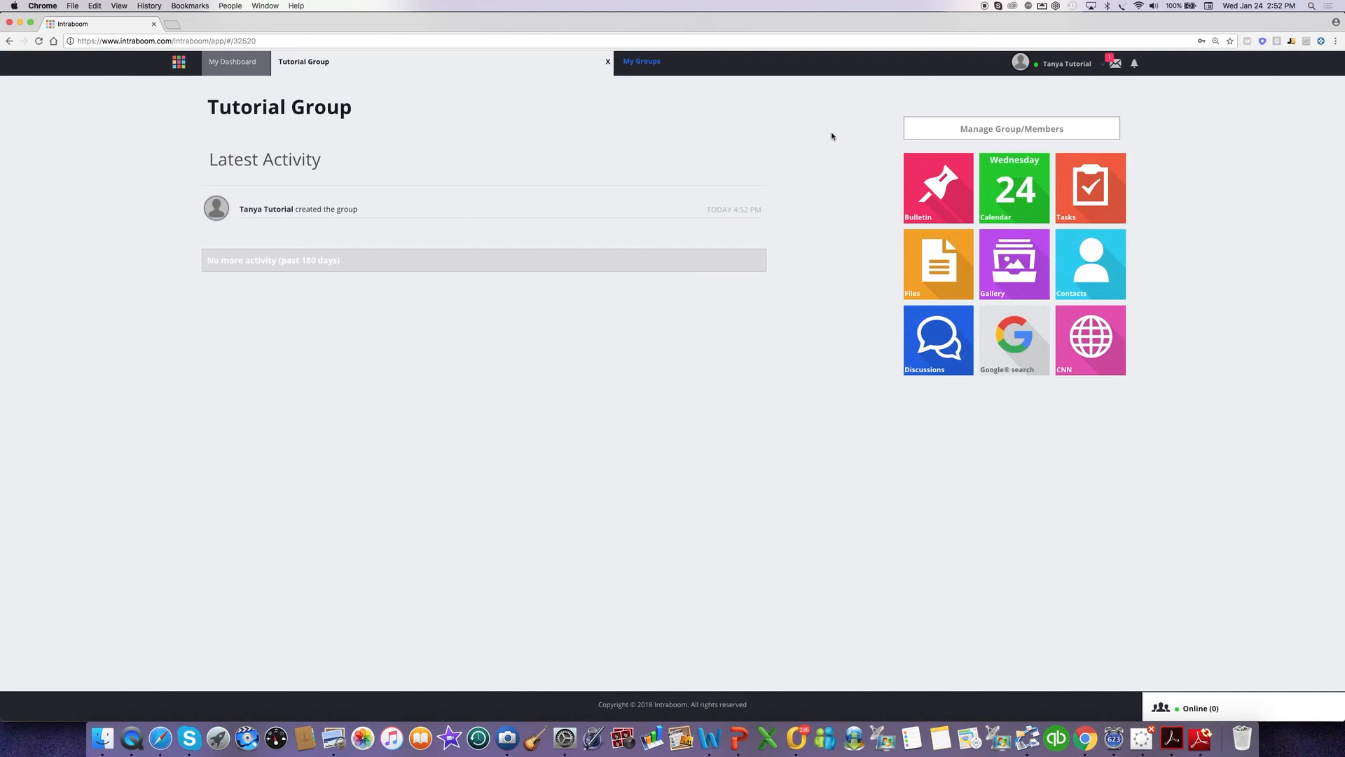
{"action": "mouse_move", "coordinate": [966, 135]}
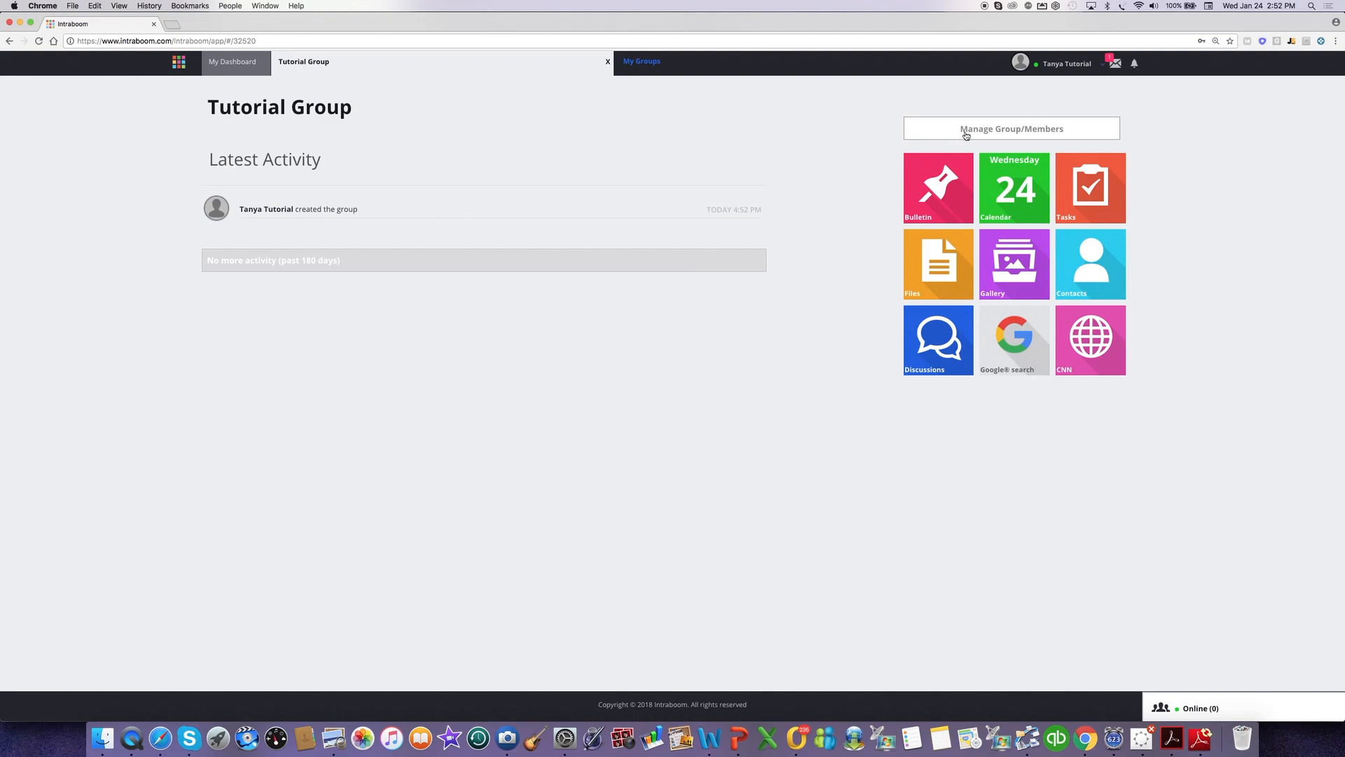
{"action": "mouse_move", "coordinate": [1004, 137]}
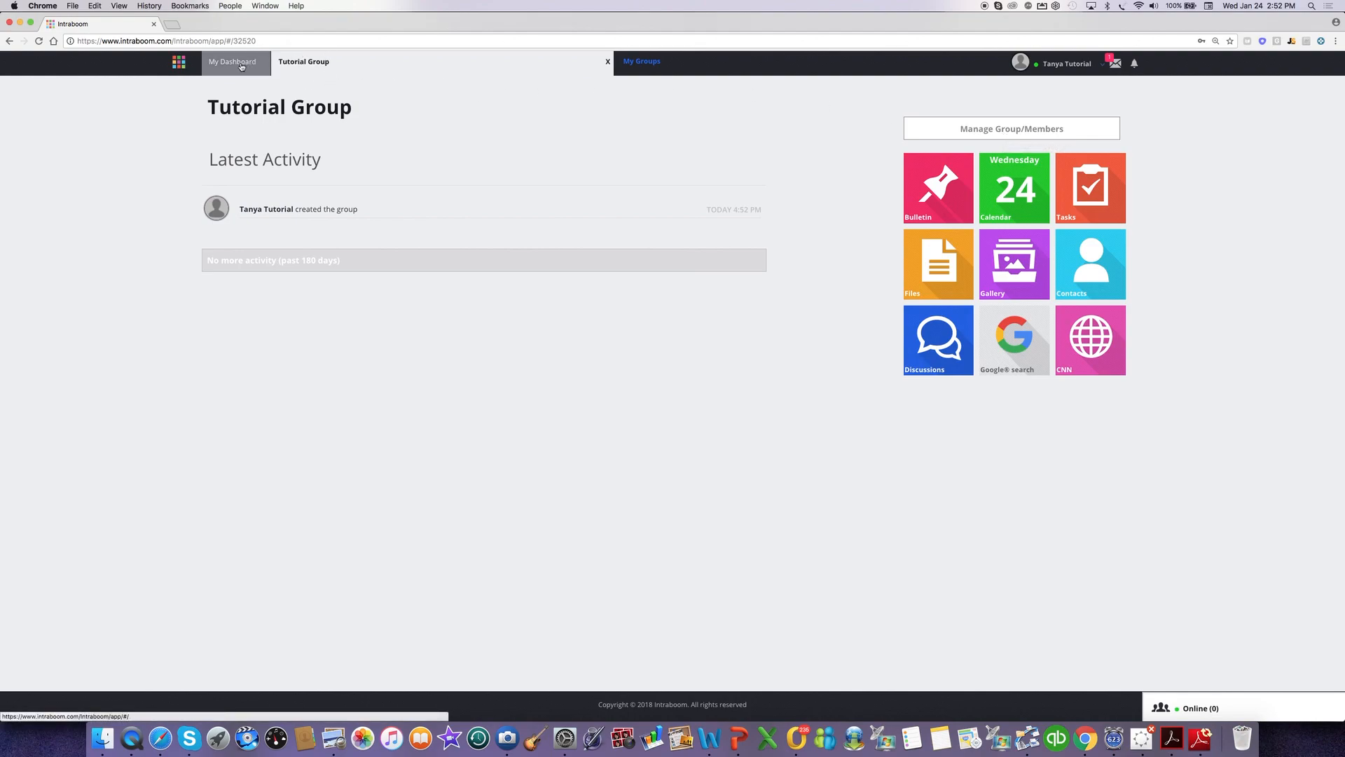
Return to group management and select Tutorial Group to view its settings.
{"action": "left_click", "coordinate": [232, 61]}
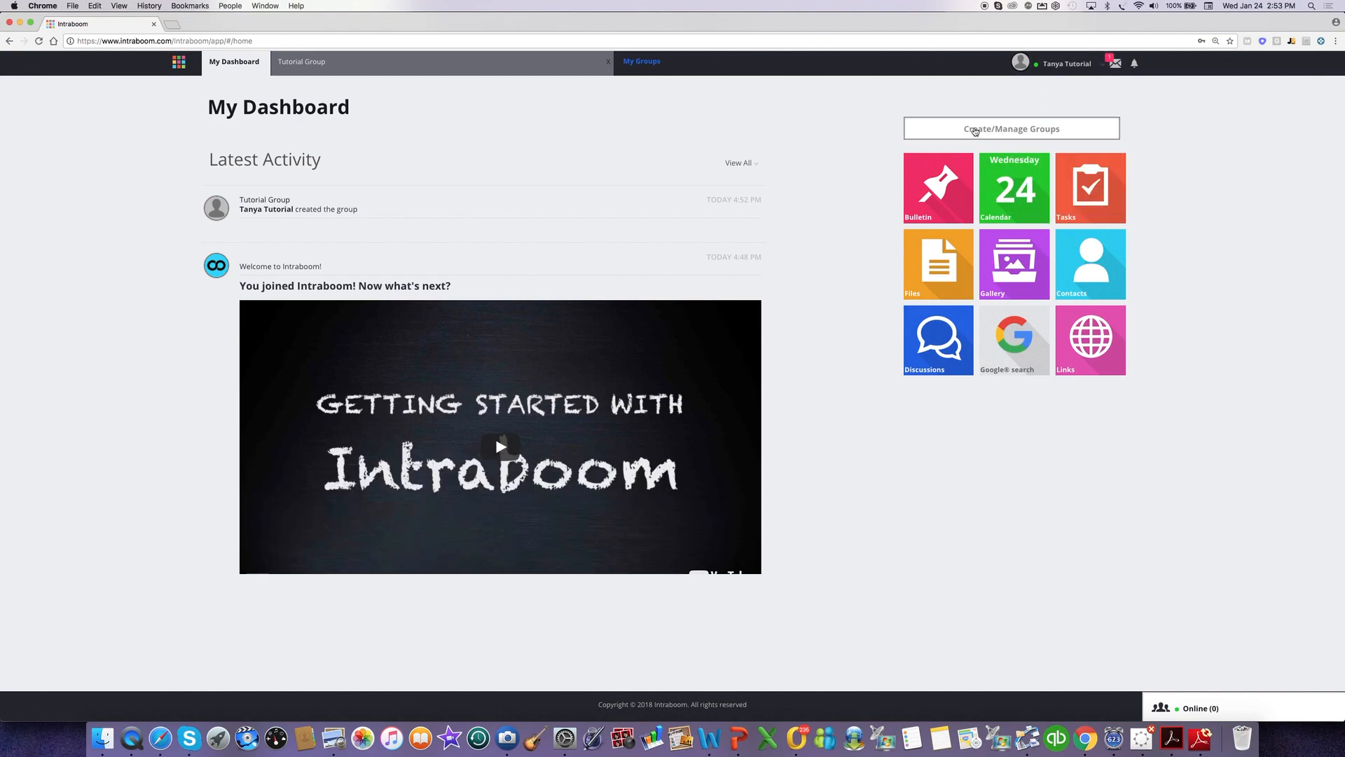
{"action": "left_click", "coordinate": [1010, 129]}
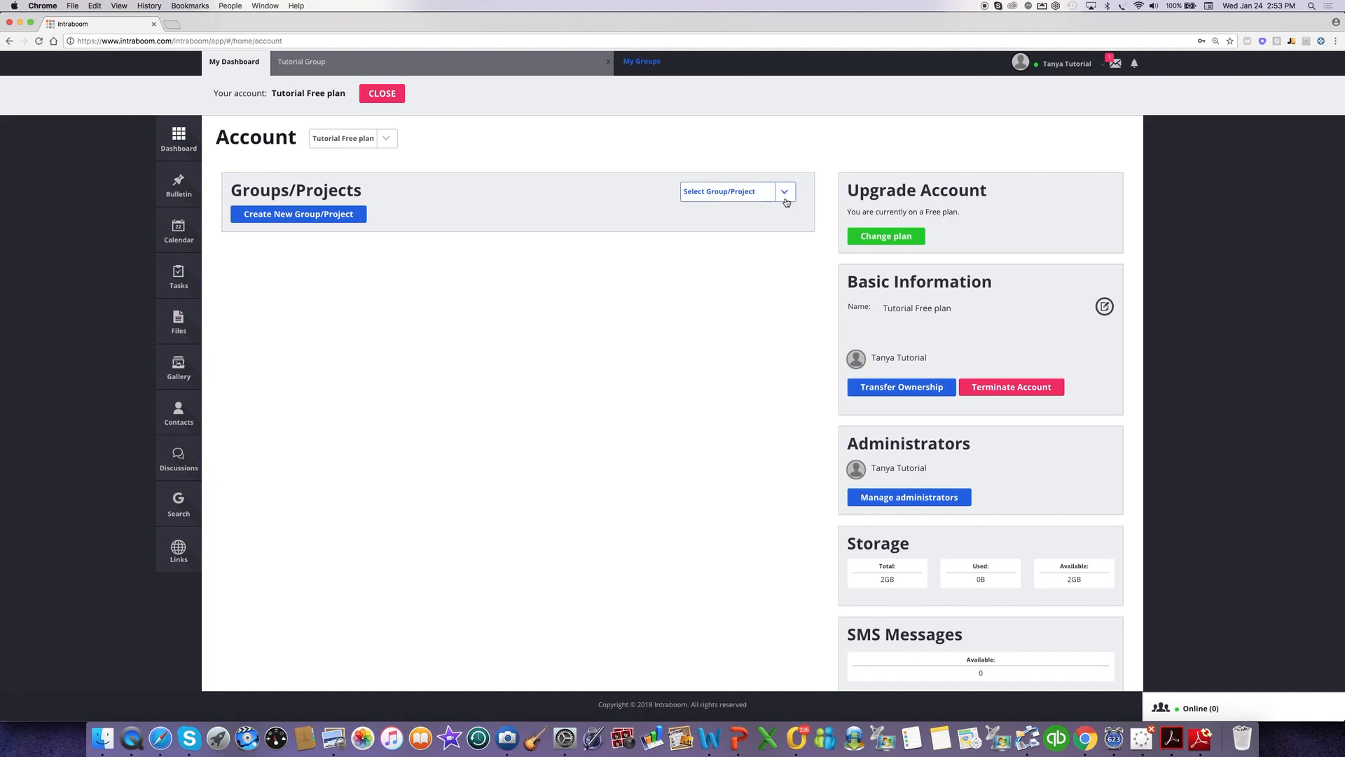
{"action": "left_click", "coordinate": [733, 191]}
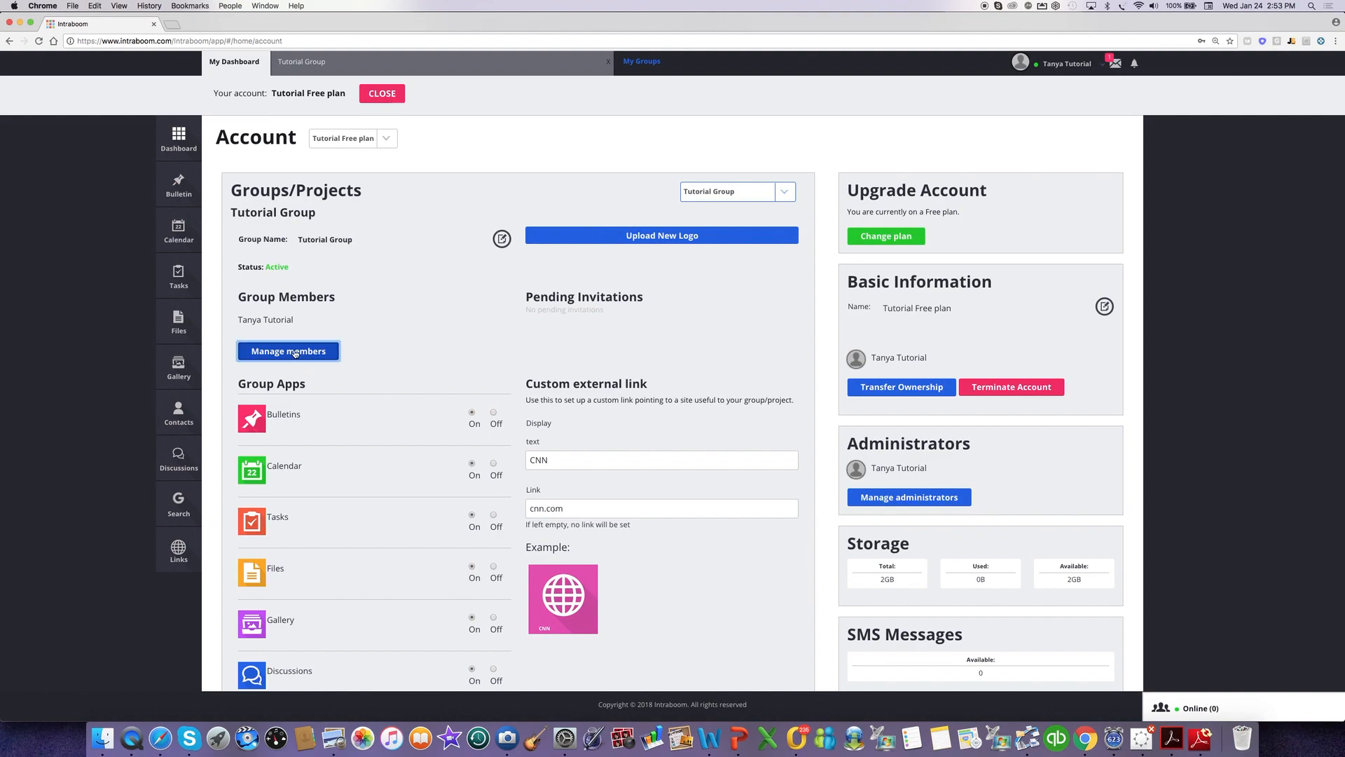
Open the Manage members dialog for Tutorial Group.
{"action": "left_click", "coordinate": [288, 351]}
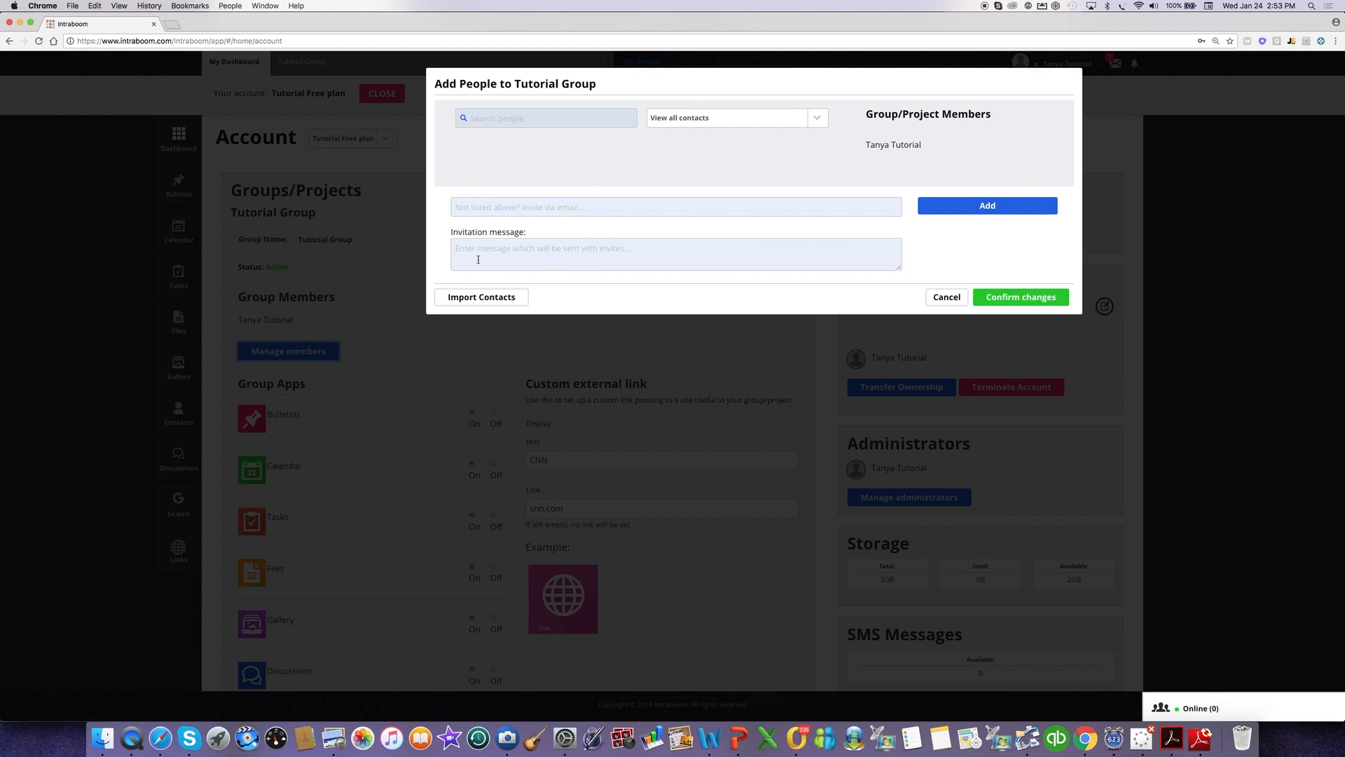
{"action": "mouse_move", "coordinate": [970, 169]}
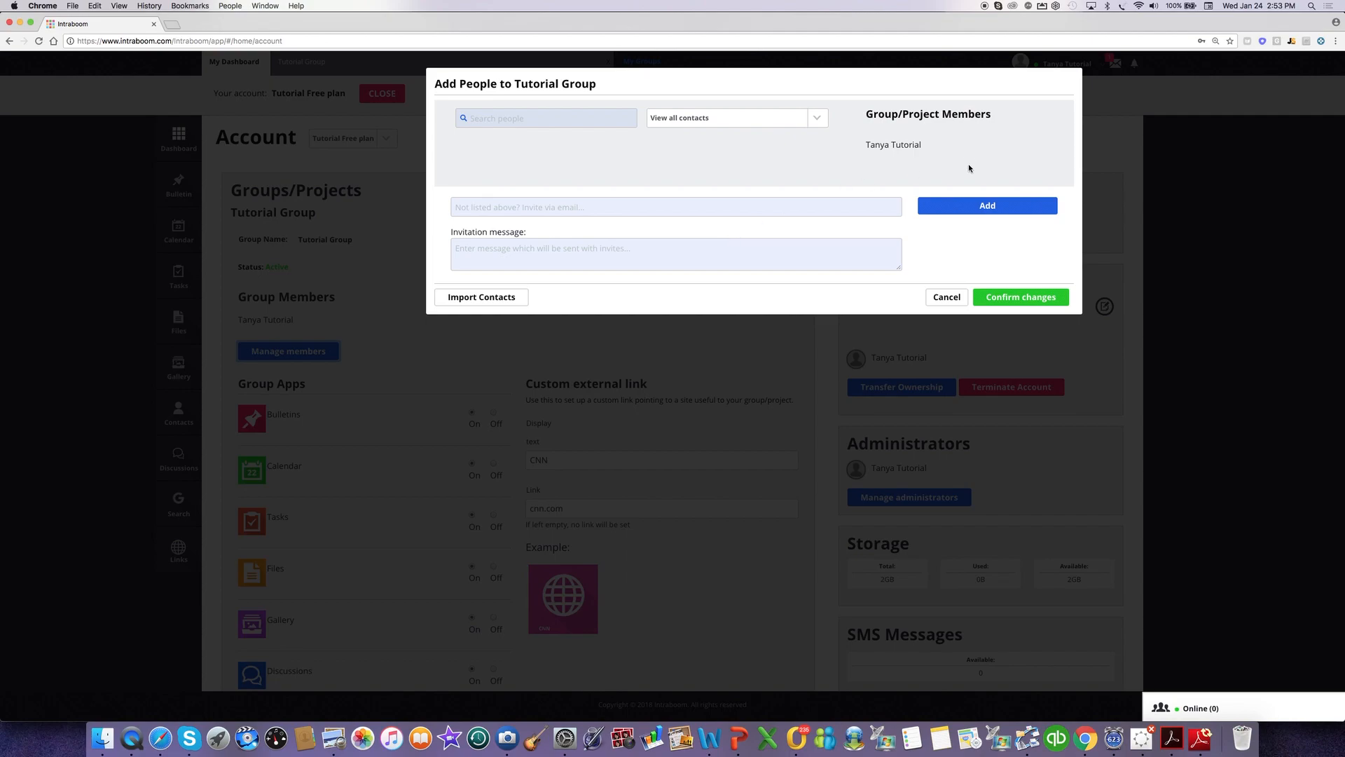
{"action": "mouse_move", "coordinate": [1020, 302]}
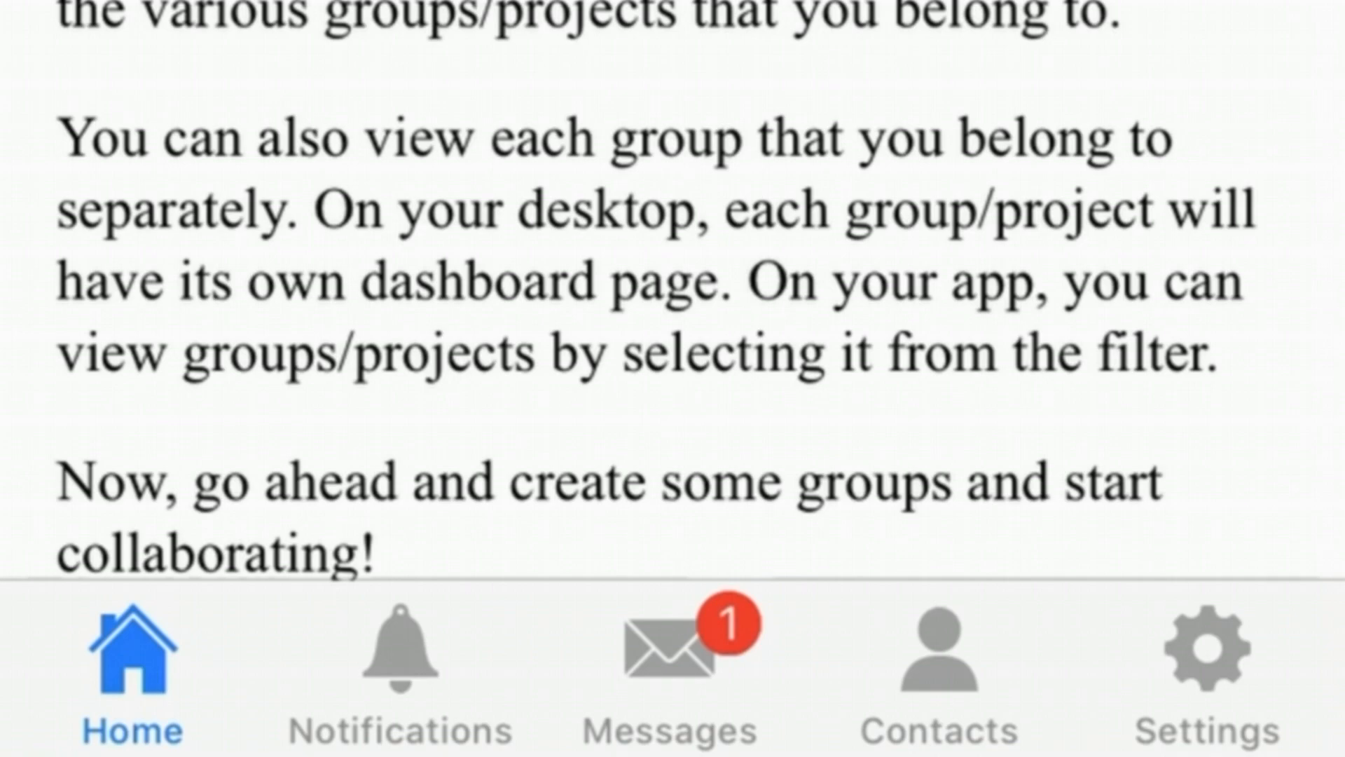
Open the mobile app's Create group screen from Settings.
{"action": "left_click", "coordinate": [1208, 669]}
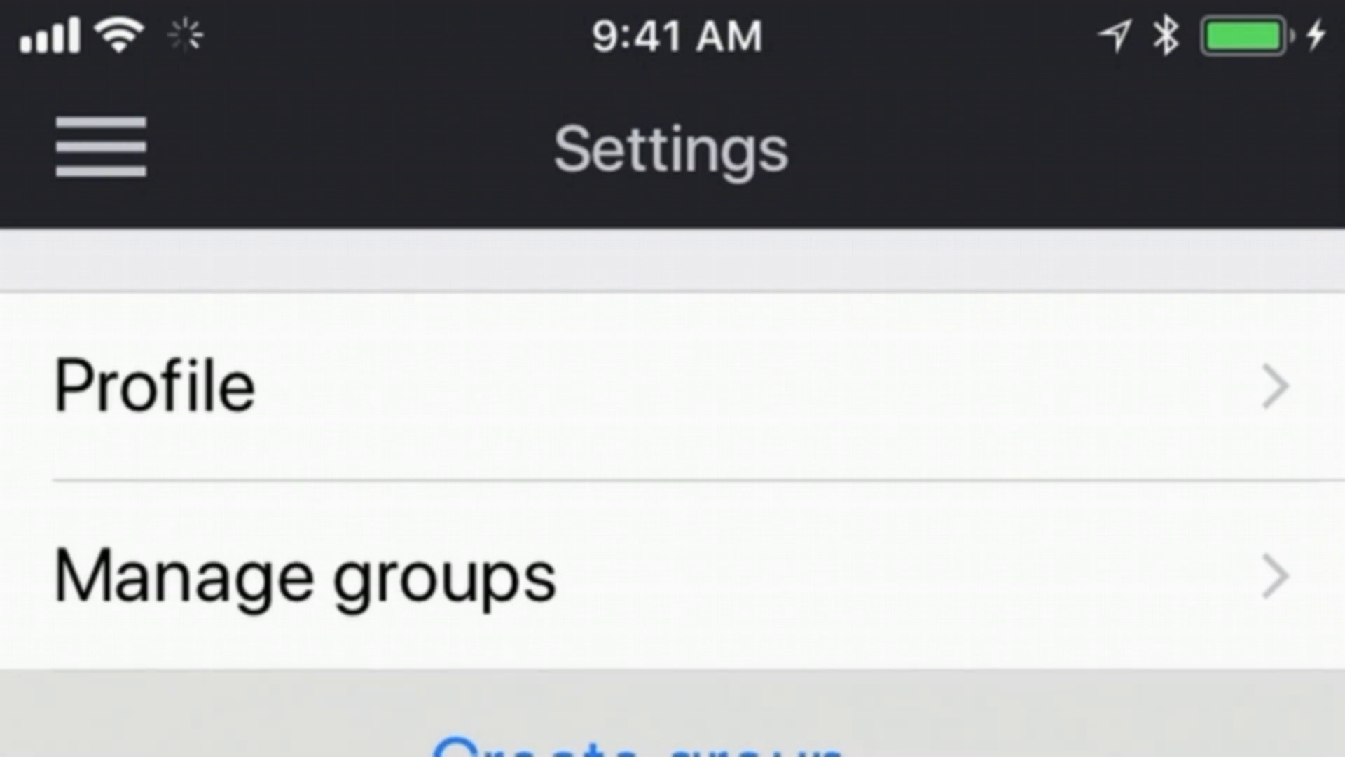
{"action": "left_click", "coordinate": [669, 729]}
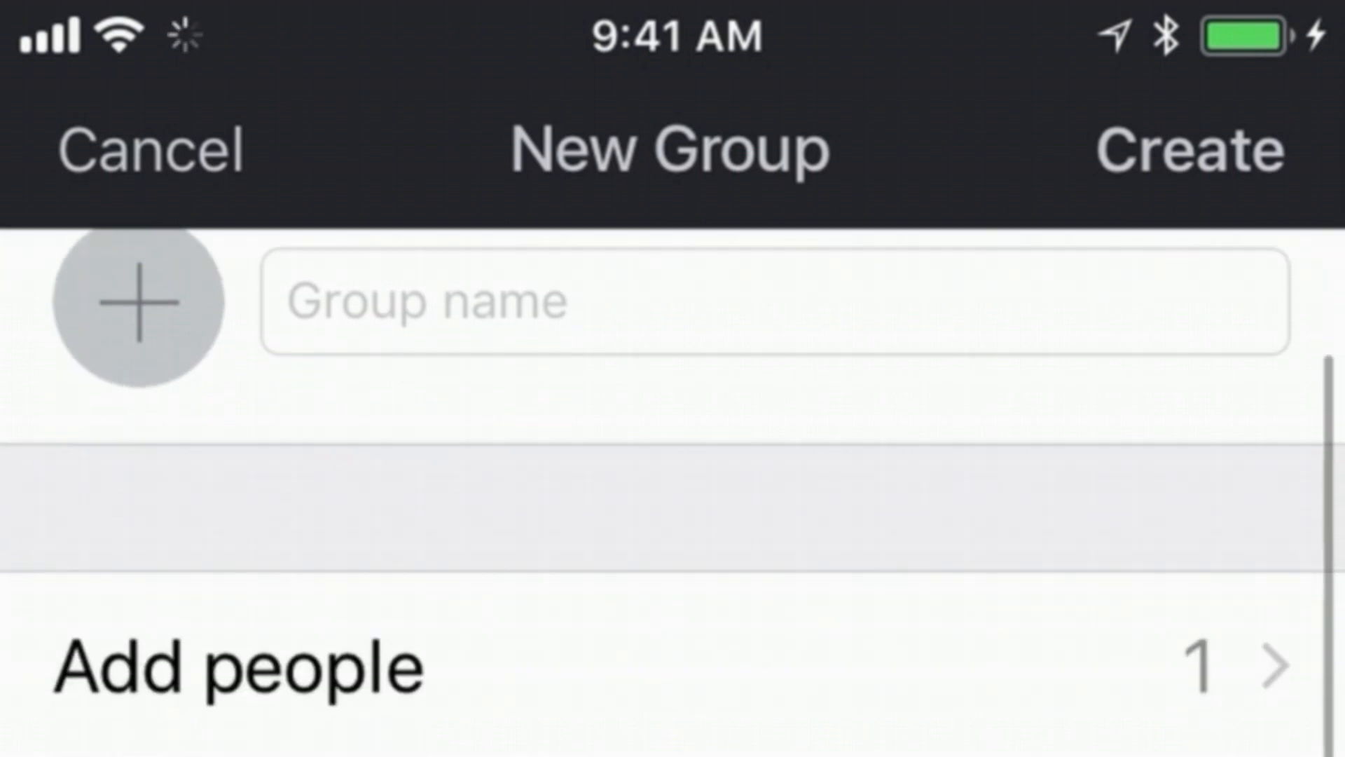
{"action": "scroll", "scroll_direction": "down", "scroll_amount": 3}
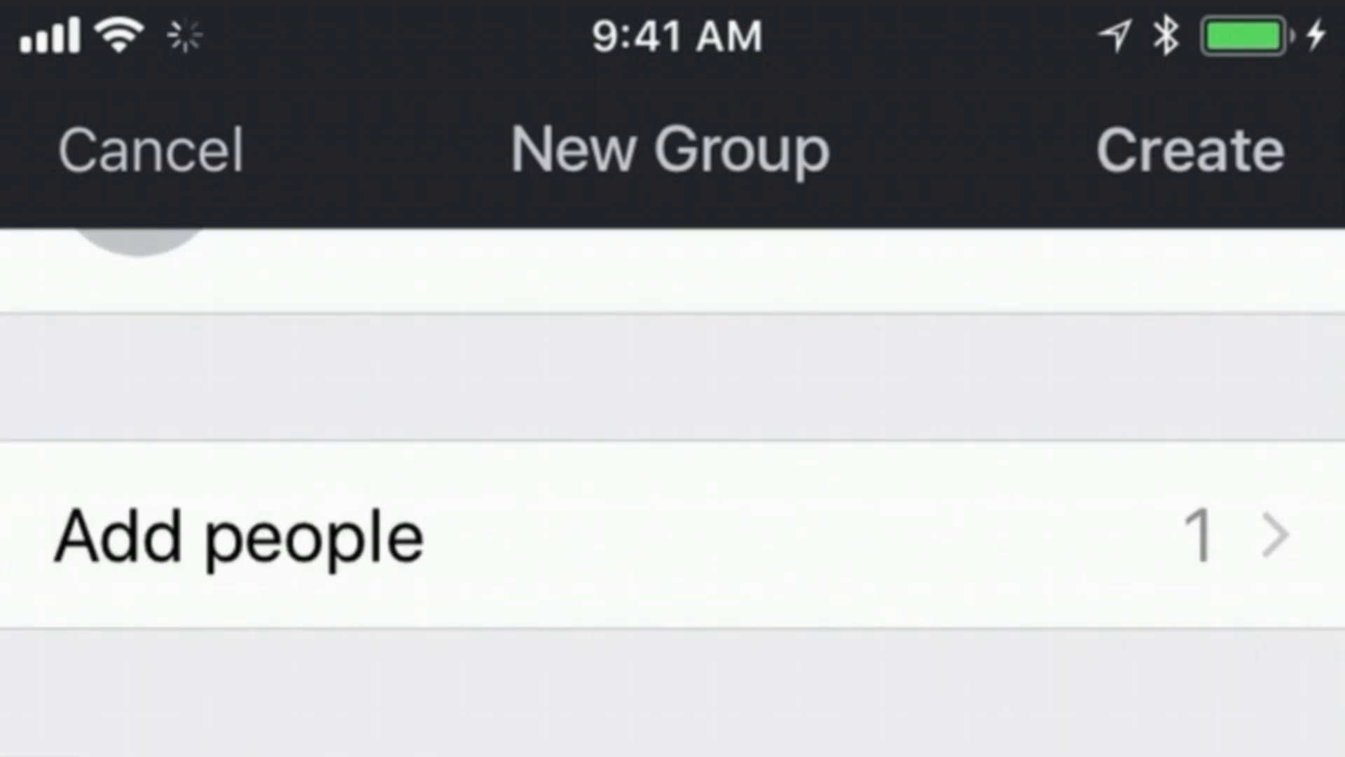